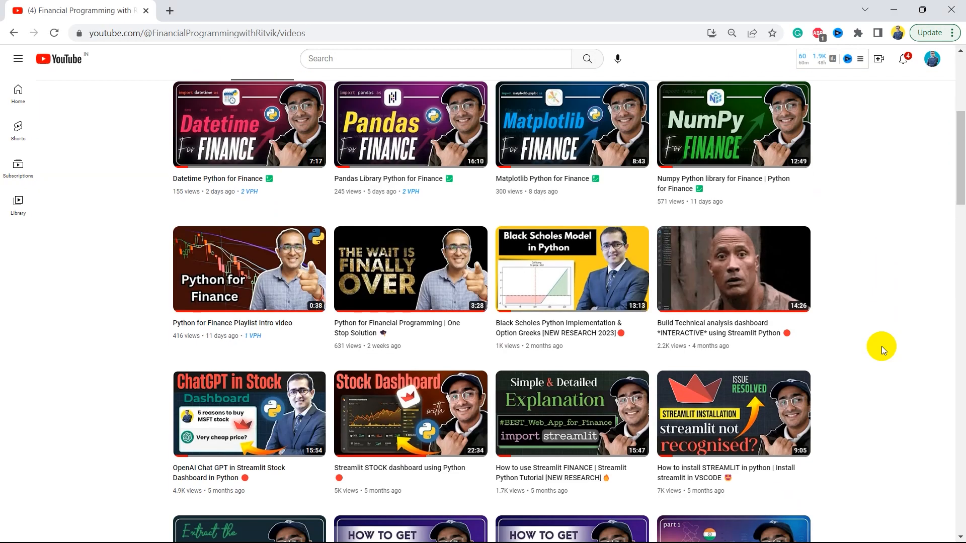
# Step: Scroll down through the YouTube channel's Videos list before heading to finazon.io
pyautogui.scroll(-3)
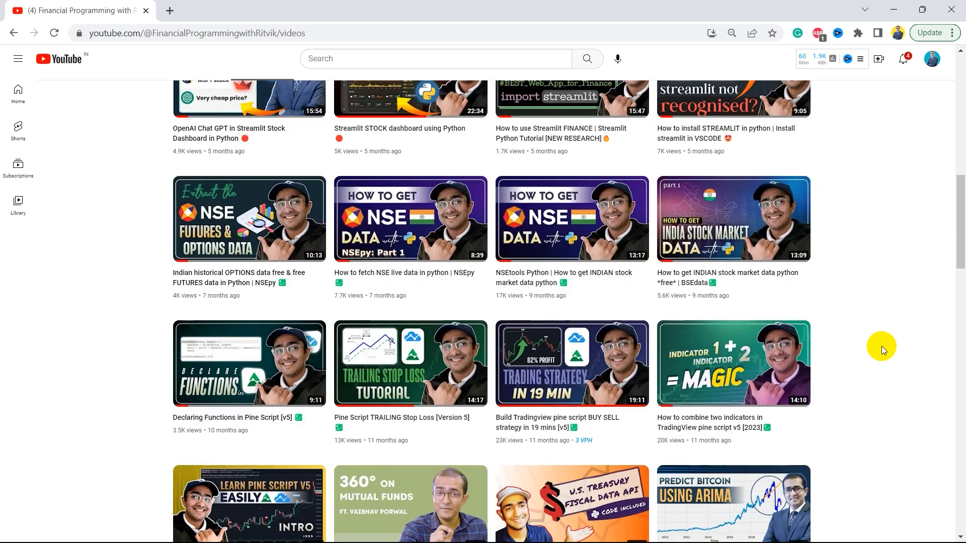
pyautogui.scroll(-3)
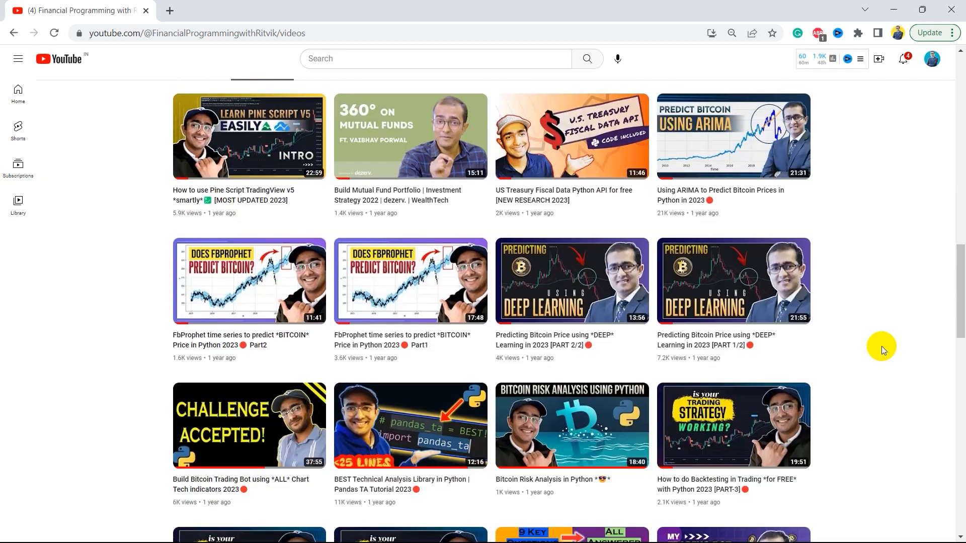
pyautogui.scroll(-3)
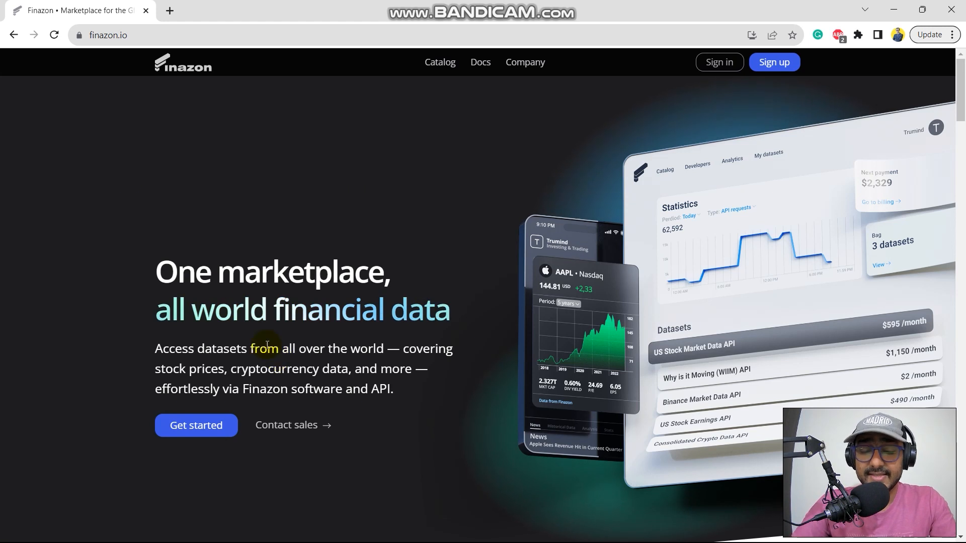
pyautogui.moveTo(108, 35)
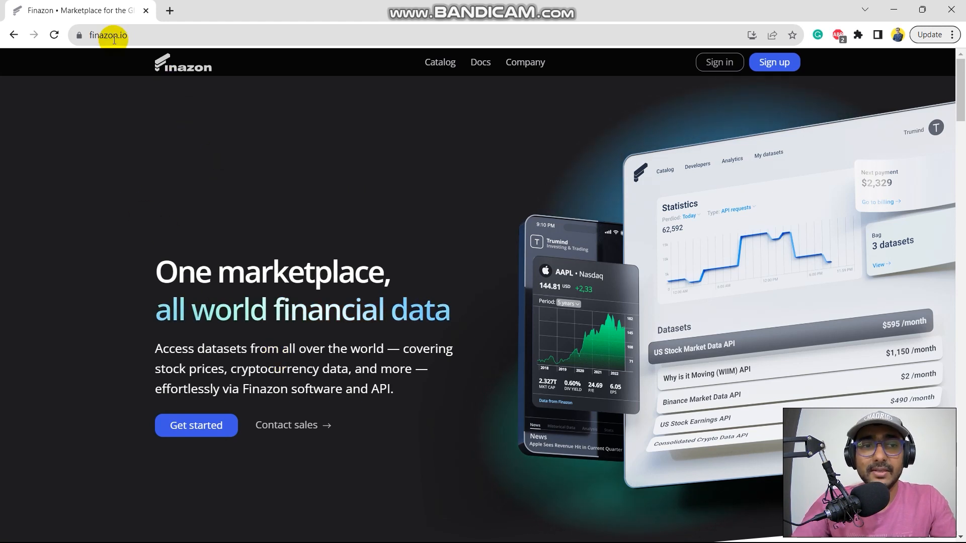
pyautogui.moveTo(331, 199)
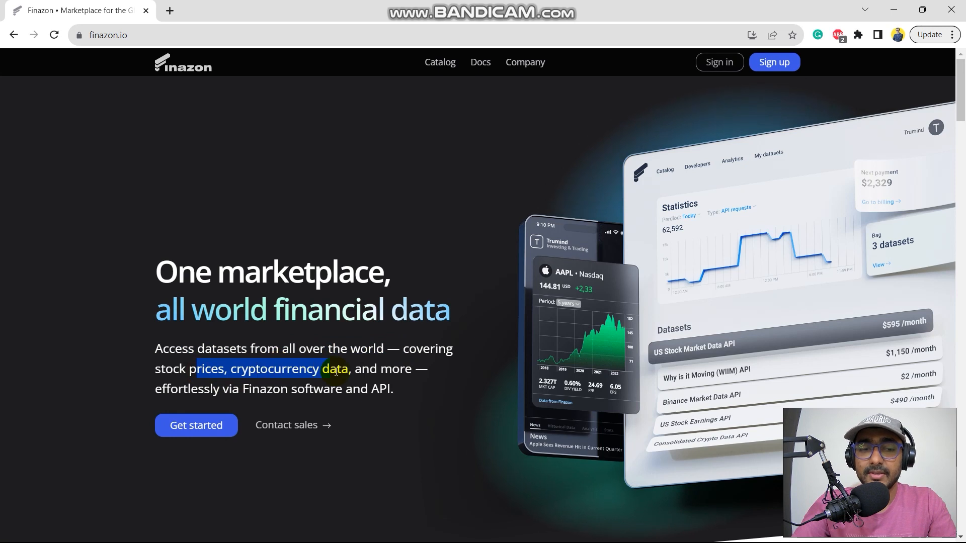
pyautogui.moveTo(320, 369); pyautogui.dragTo(327, 389)
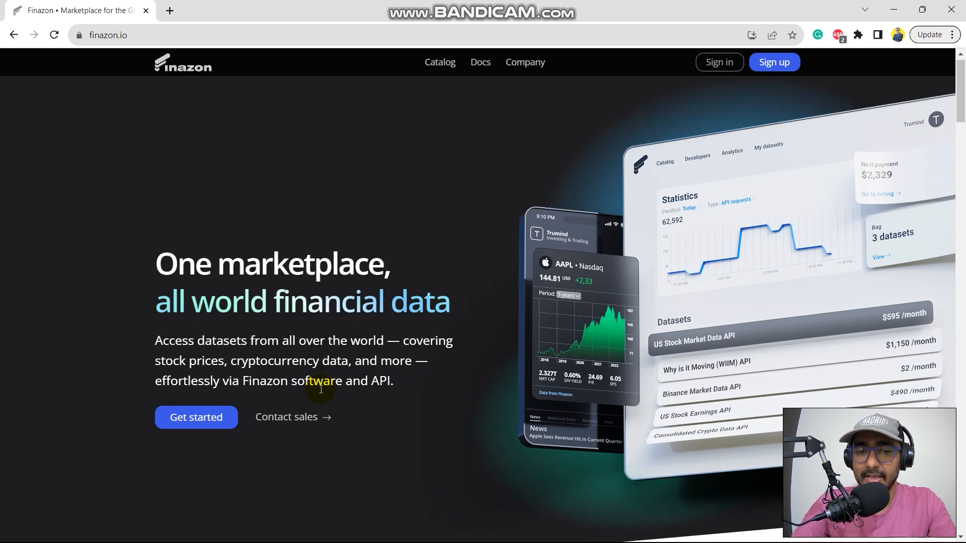
pyautogui.scroll(-3)
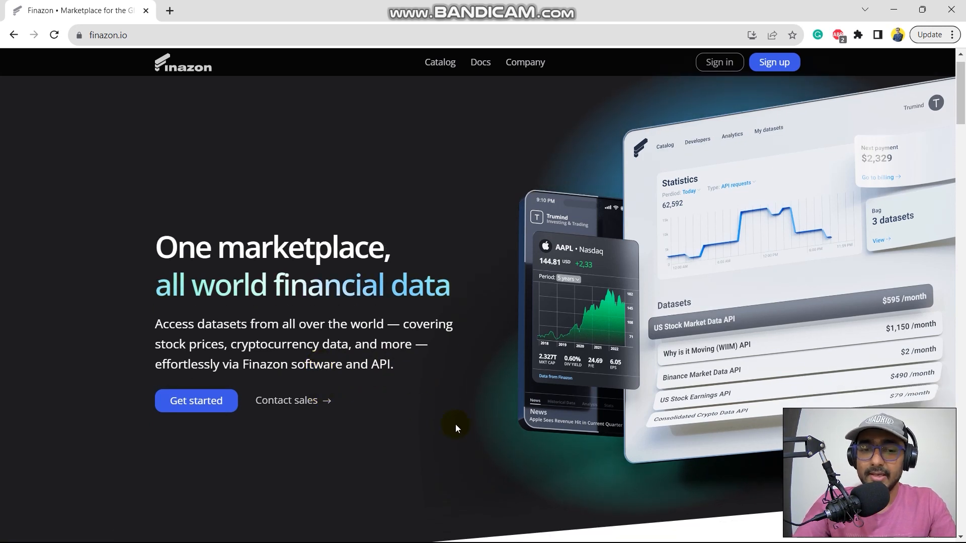
pyautogui.scroll(-3)
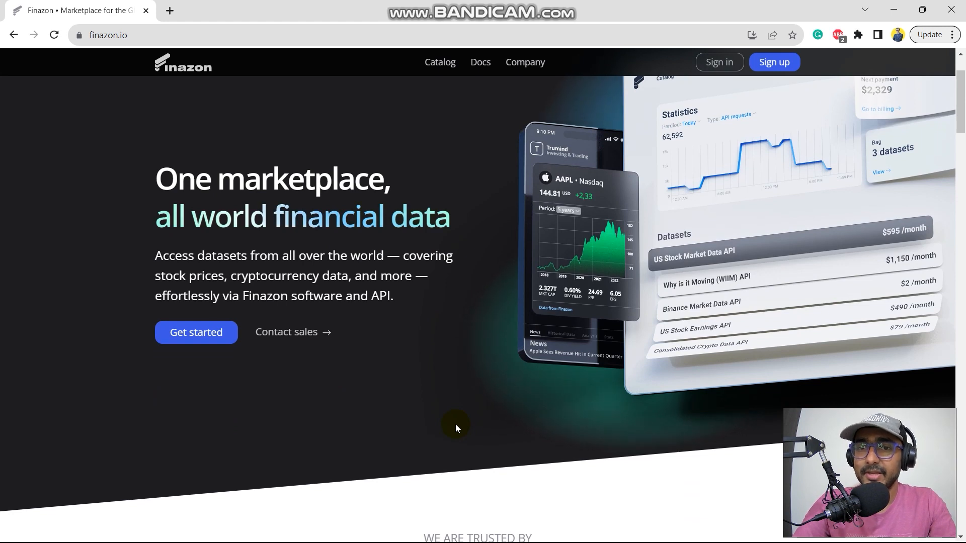
pyautogui.scroll(-3)
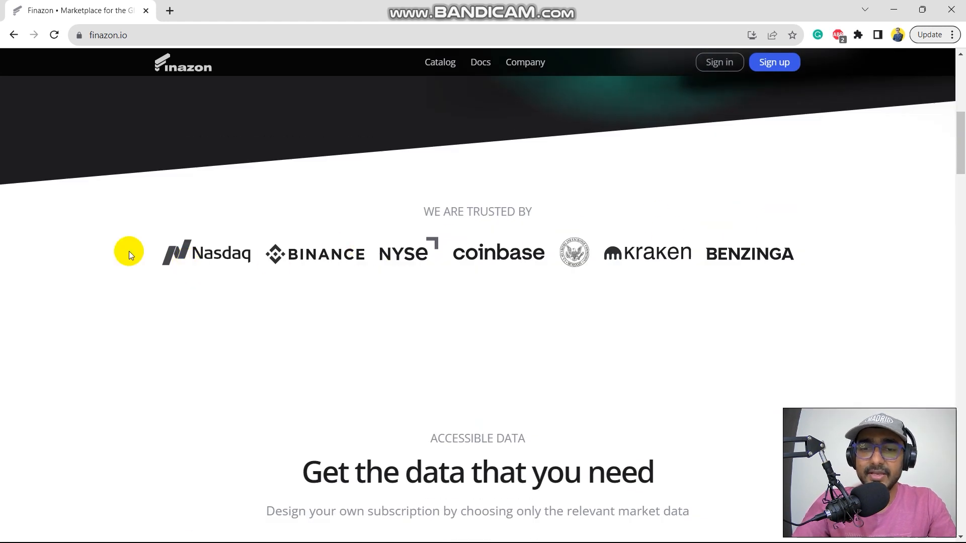
pyautogui.scroll(-3)
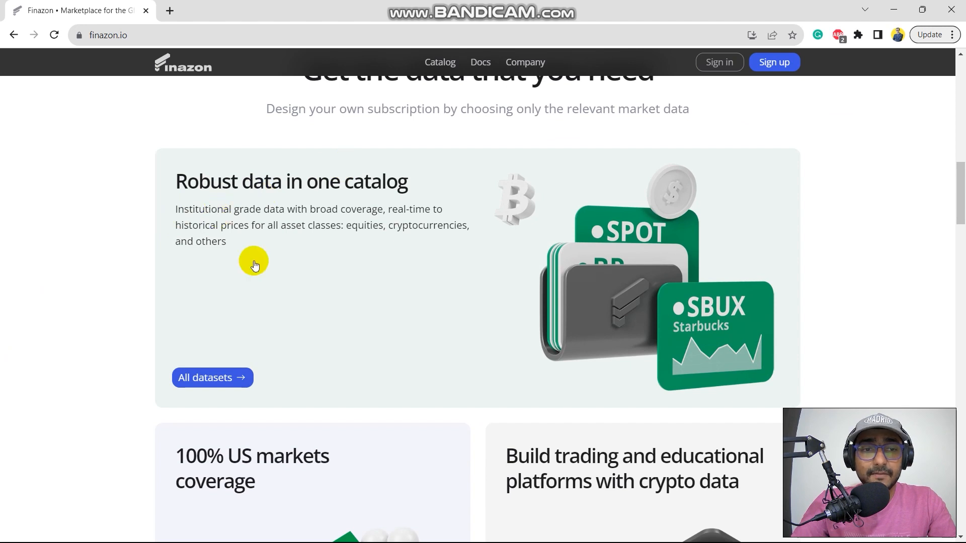
pyautogui.scroll(-3)
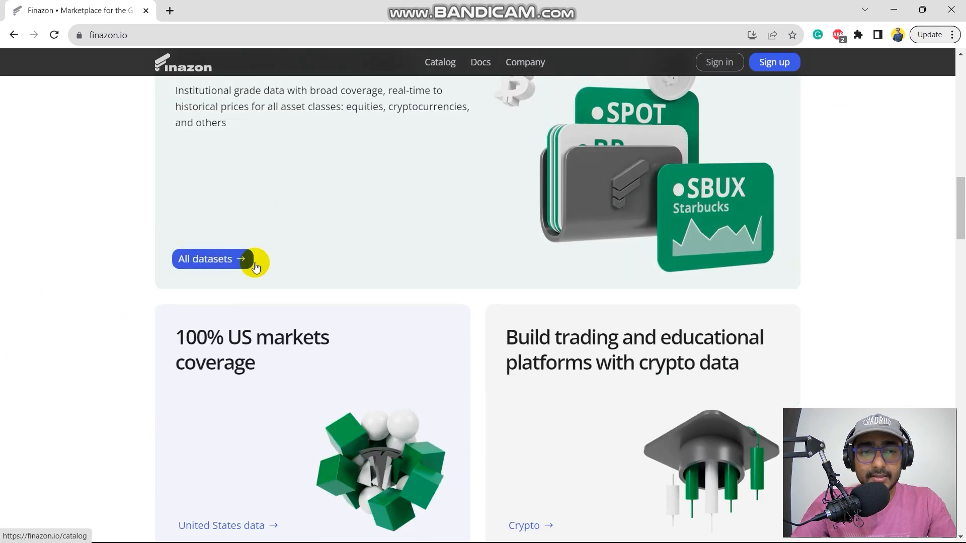
pyautogui.scroll(-3)
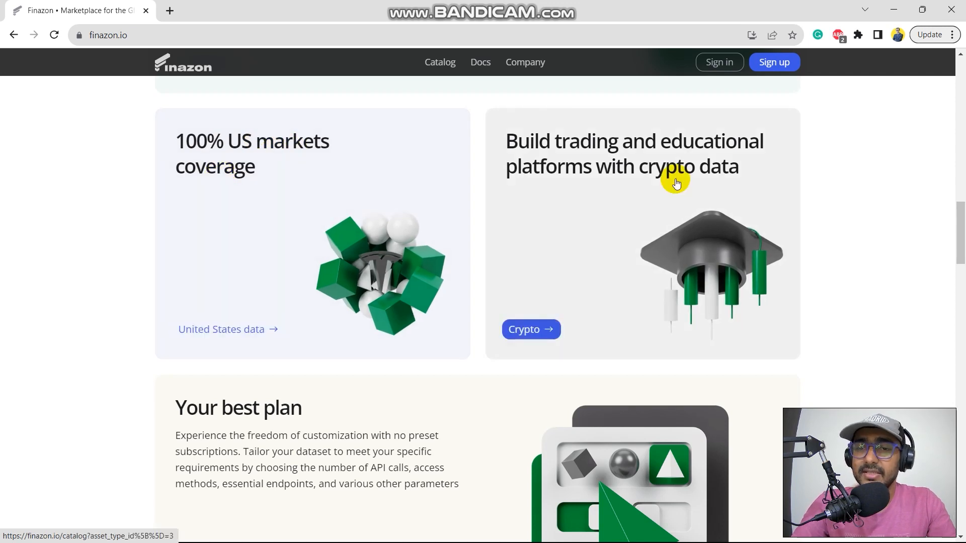
pyautogui.moveTo(854, 192)
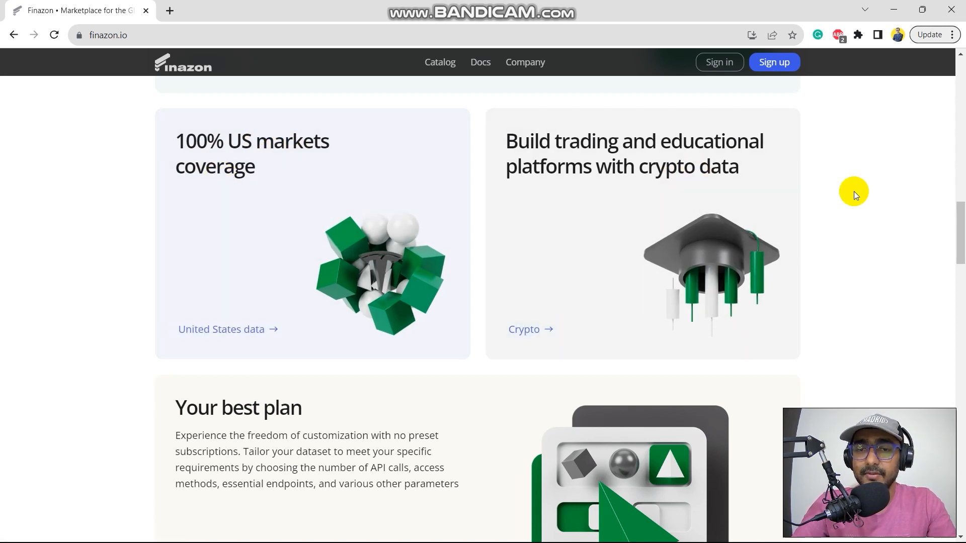
pyautogui.scroll(-3)
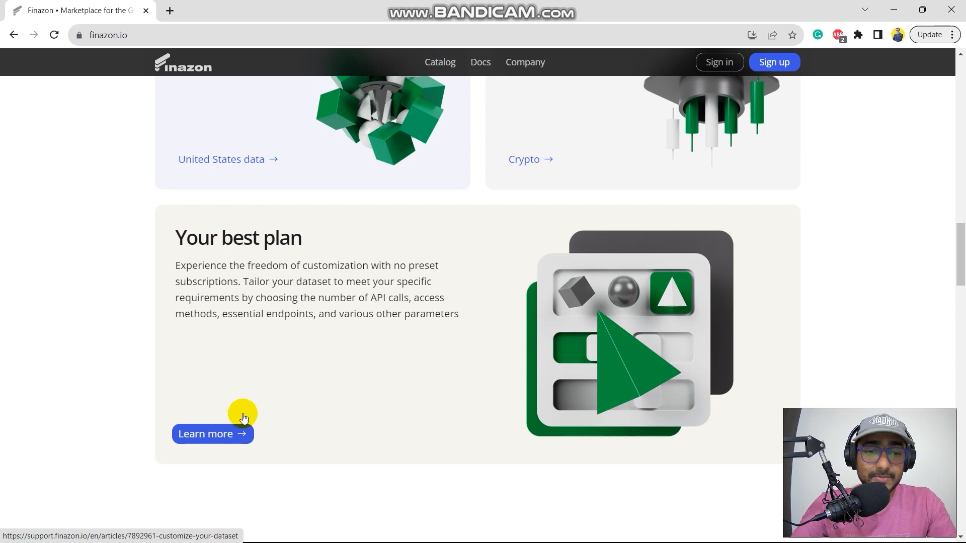
pyautogui.scroll(-3)
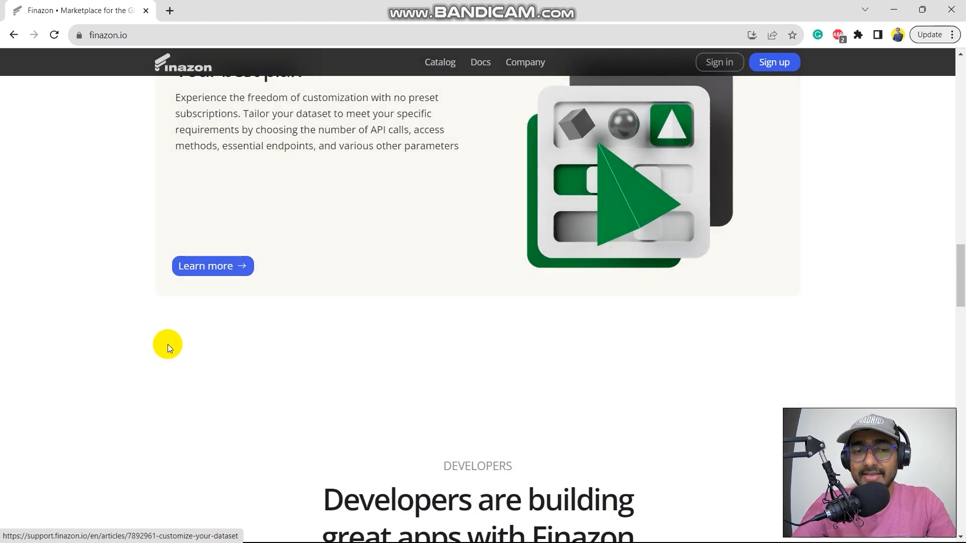
pyautogui.scroll(-3)
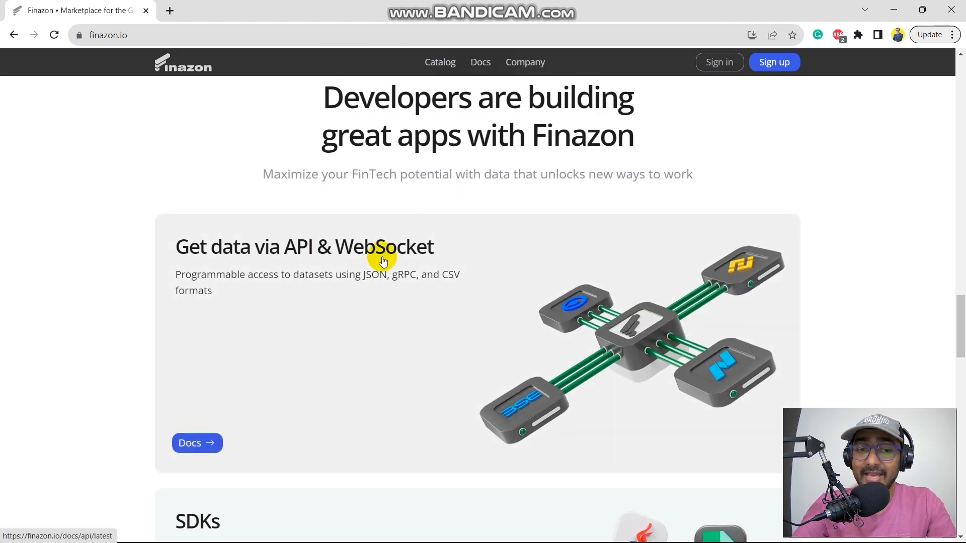
pyautogui.scroll(-3)
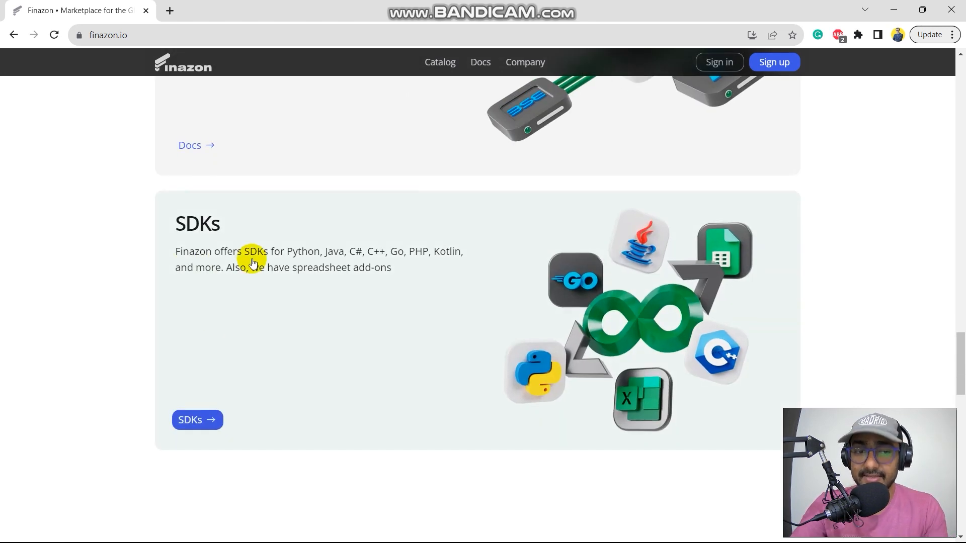
pyautogui.scroll(-3)
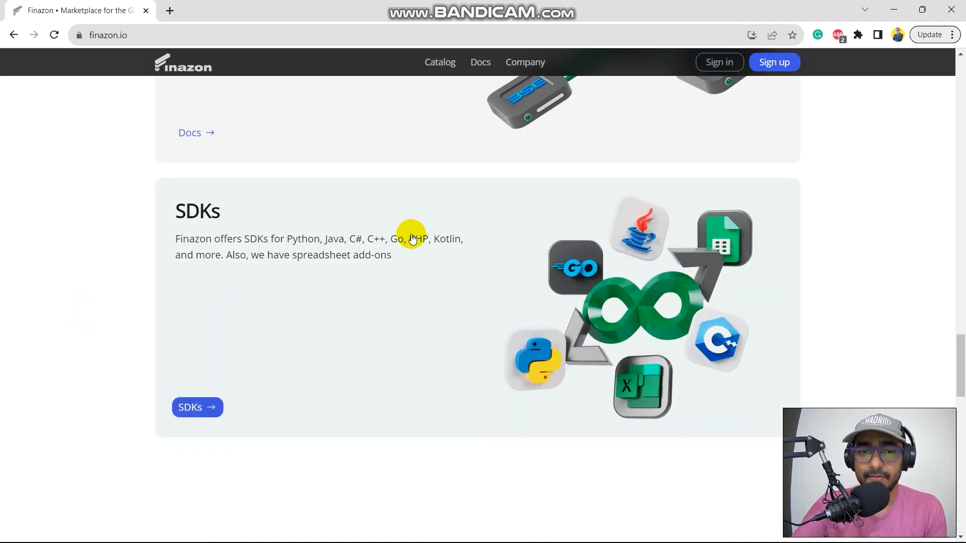
pyautogui.moveTo(298, 240)
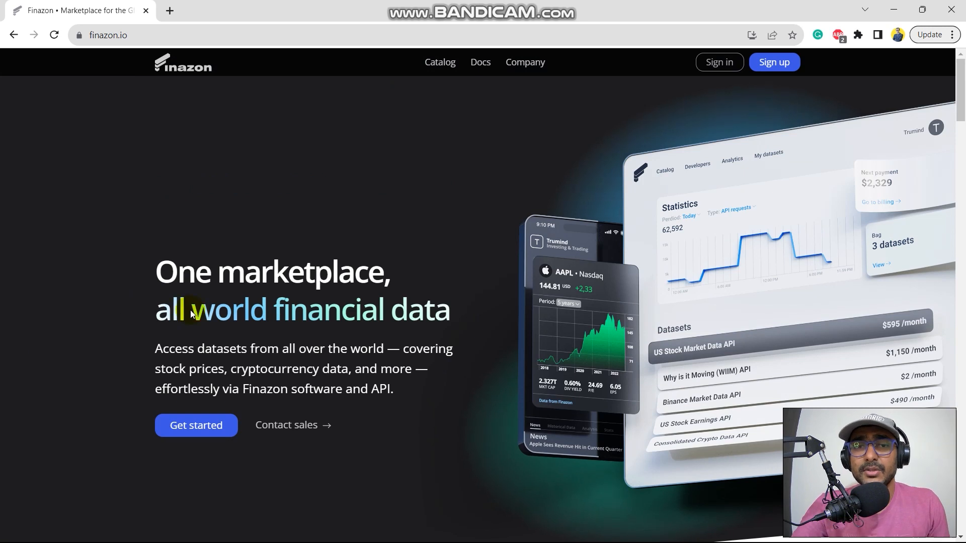
pyautogui.moveTo(643, 133)
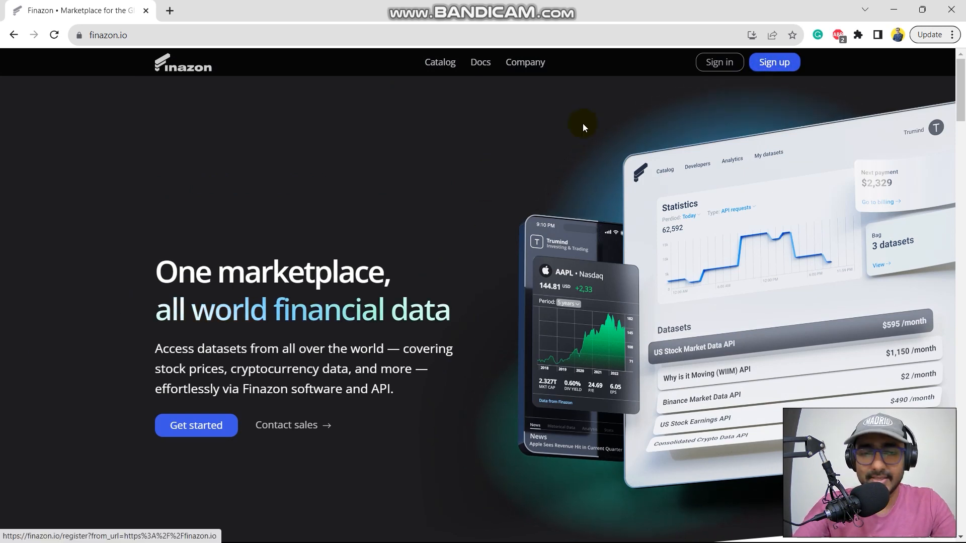
# Step: Sign up as an Individual with autofilled name 'Rit...', email, password and accepted terms, then create the account
pyautogui.click(774, 62)
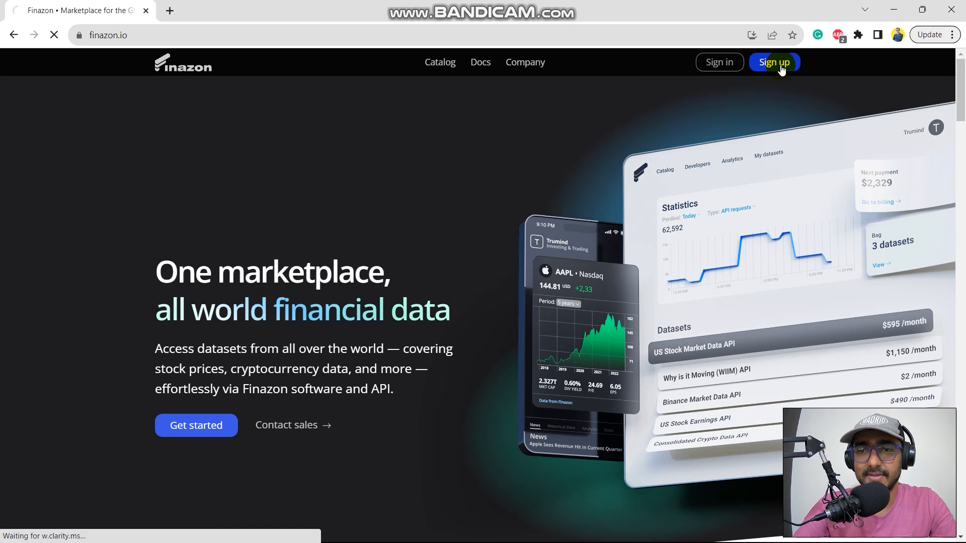
pyautogui.click(773, 61)
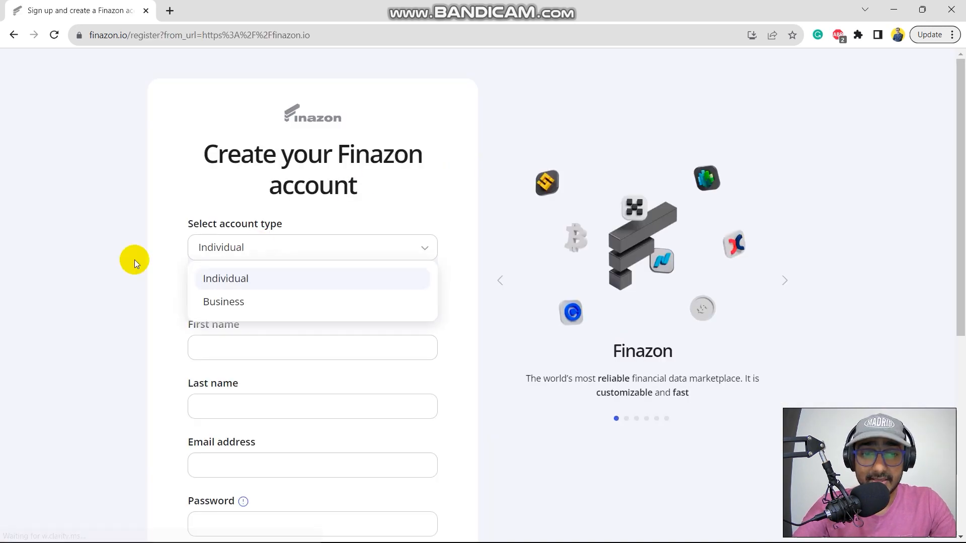
pyautogui.write('Rit')
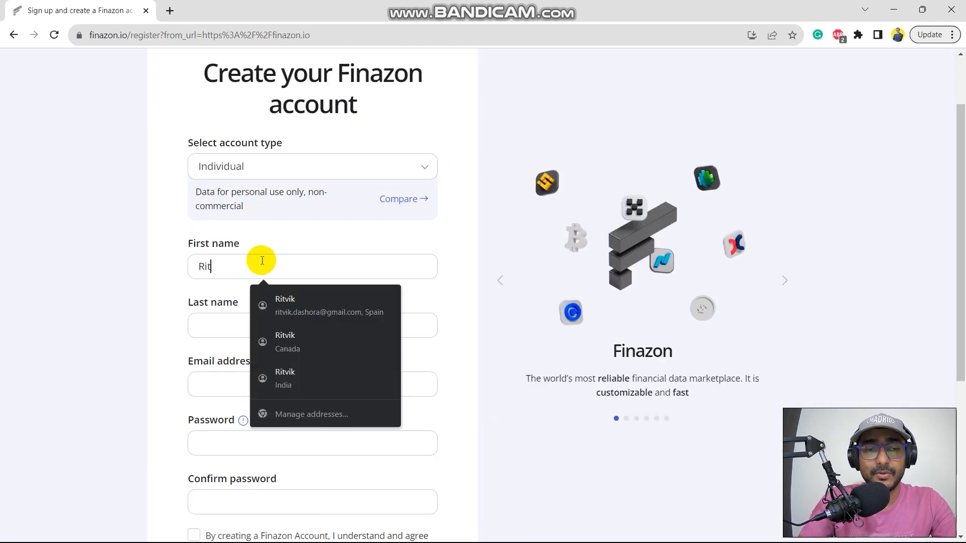
pyautogui.click(285, 304)
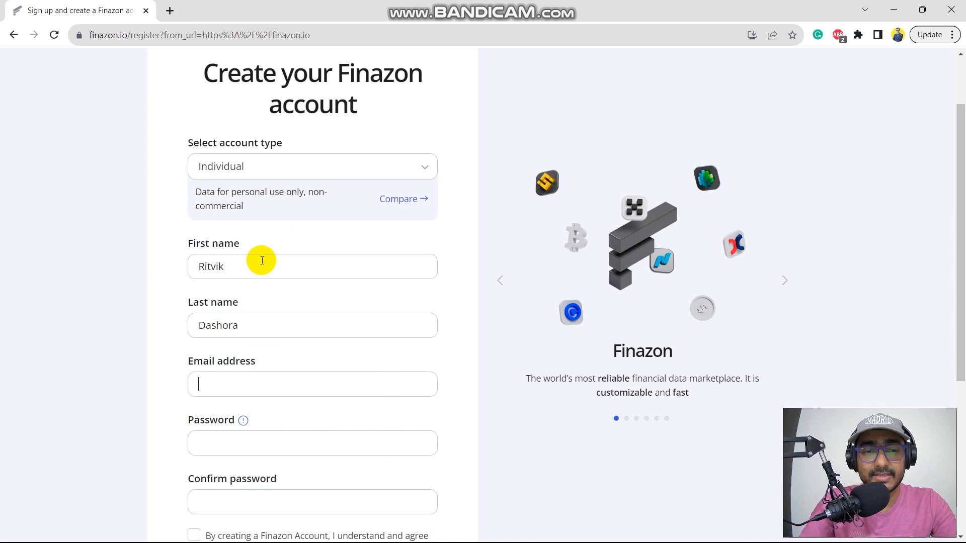
pyautogui.scroll(-3)
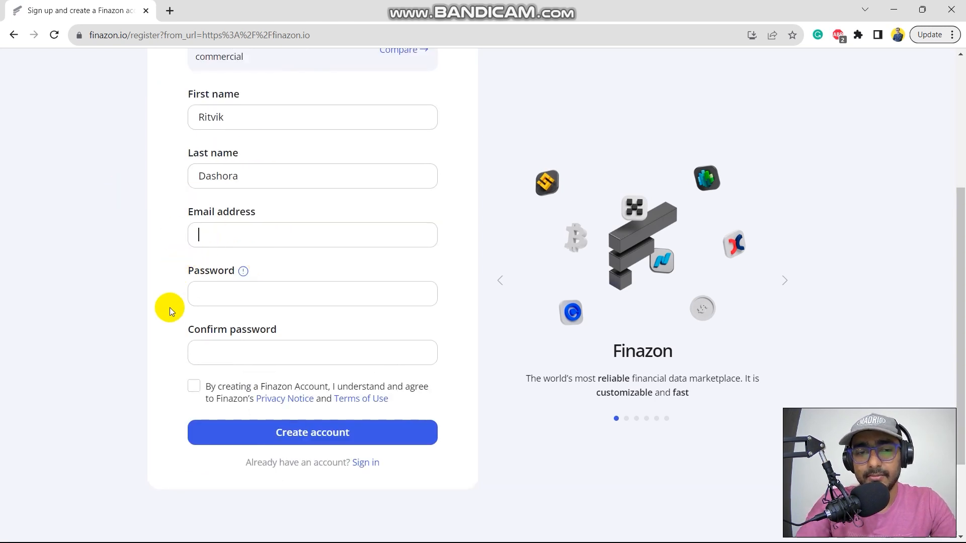
pyautogui.moveTo(286, 375)
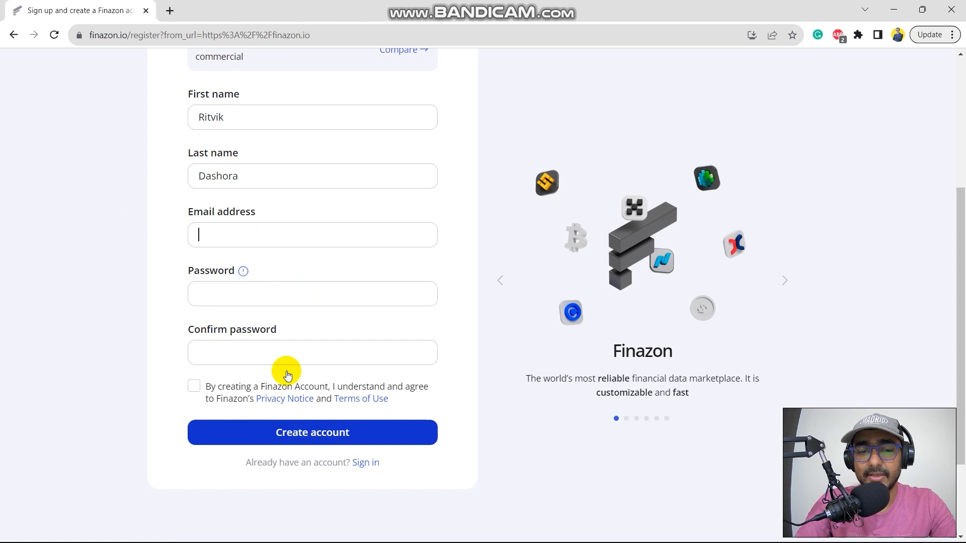
pyautogui.click(312, 432)
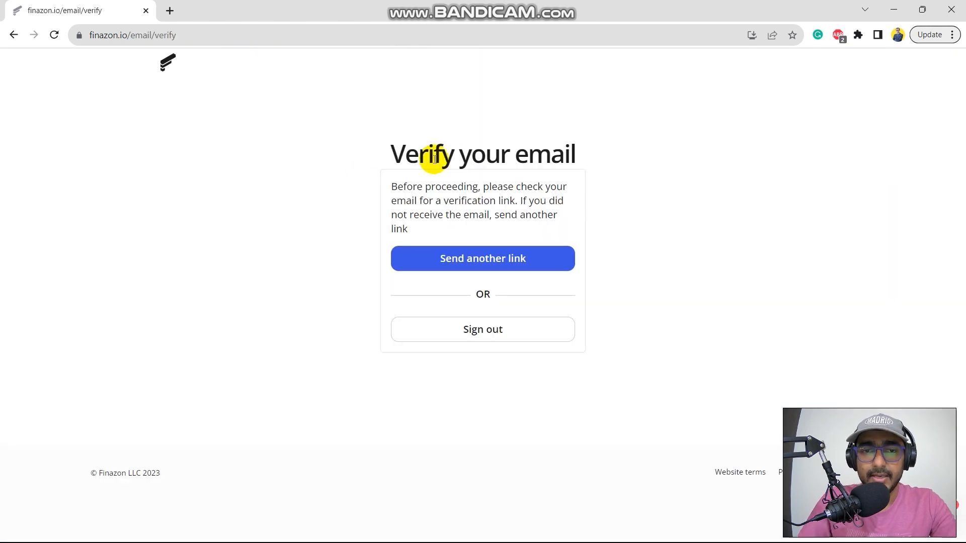
pyautogui.moveTo(521, 178)
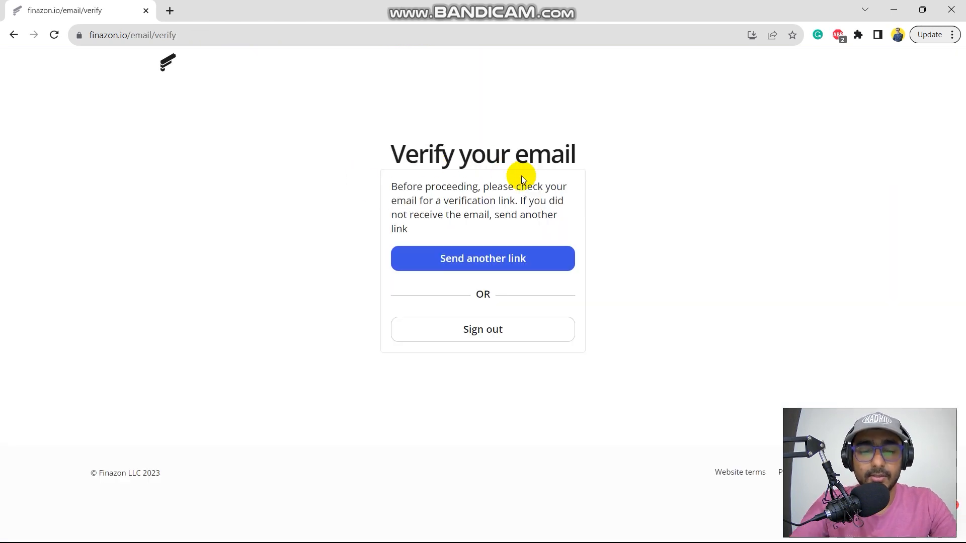
# Step: Confirm the new account via the Verify email link in Gmail's Finazon verification message
pyautogui.click(228, 10)
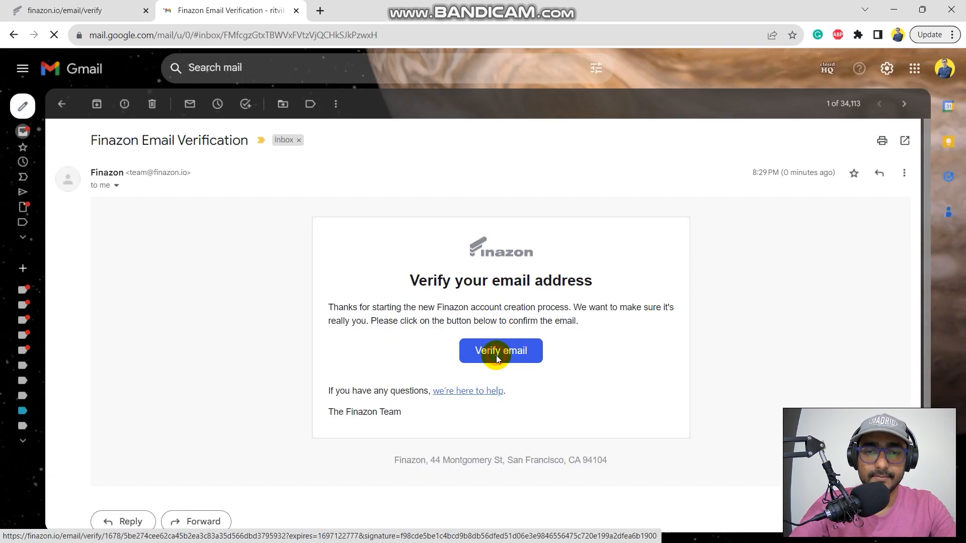
pyautogui.click(500, 350)
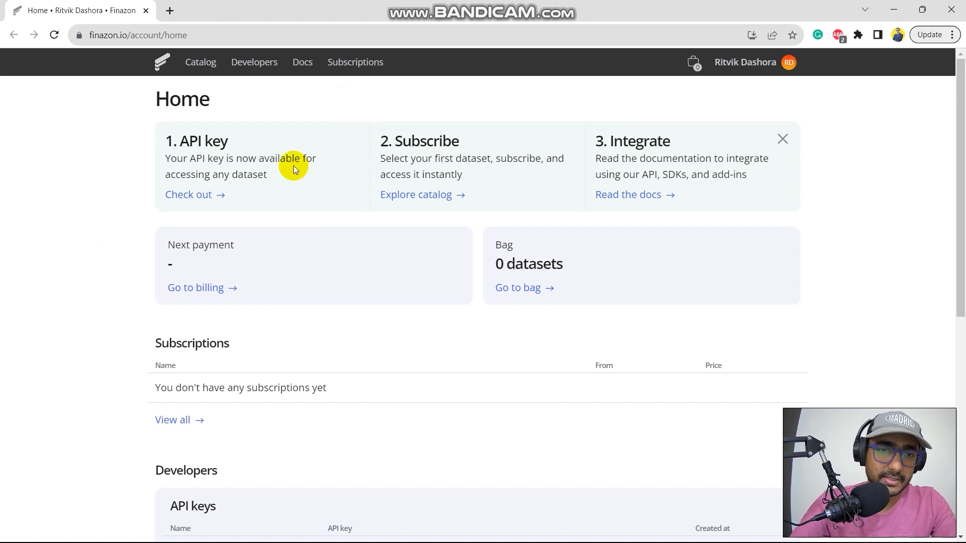
pyautogui.moveTo(182, 158)
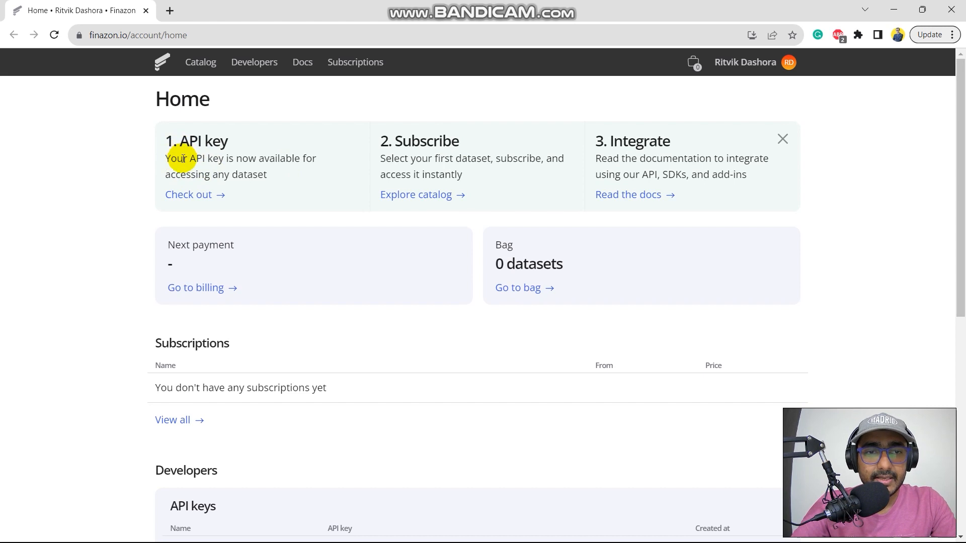
# Step: Review the dashboard's getting-started steps and reveal the full default API key under Developers
pyautogui.moveTo(189, 158); pyautogui.dragTo(242, 174)
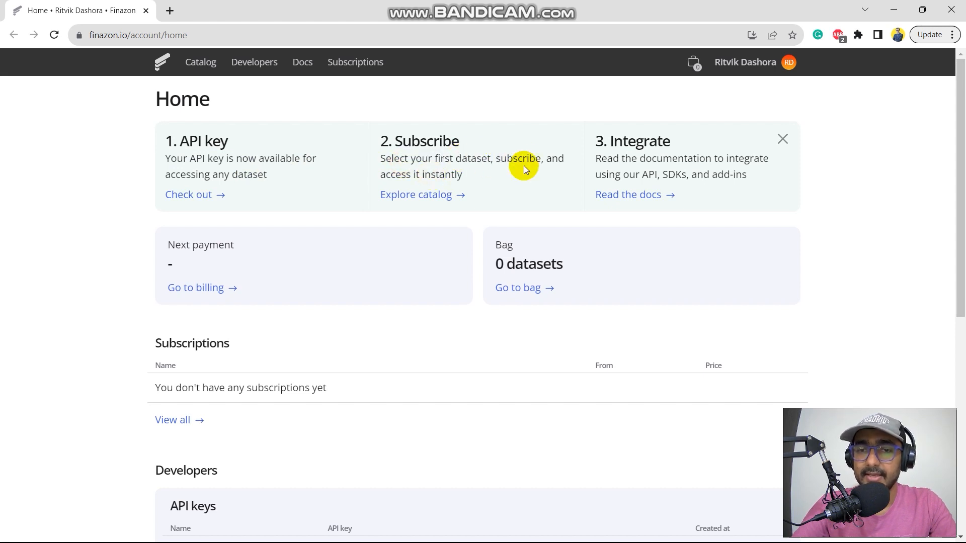
pyautogui.moveTo(670, 174)
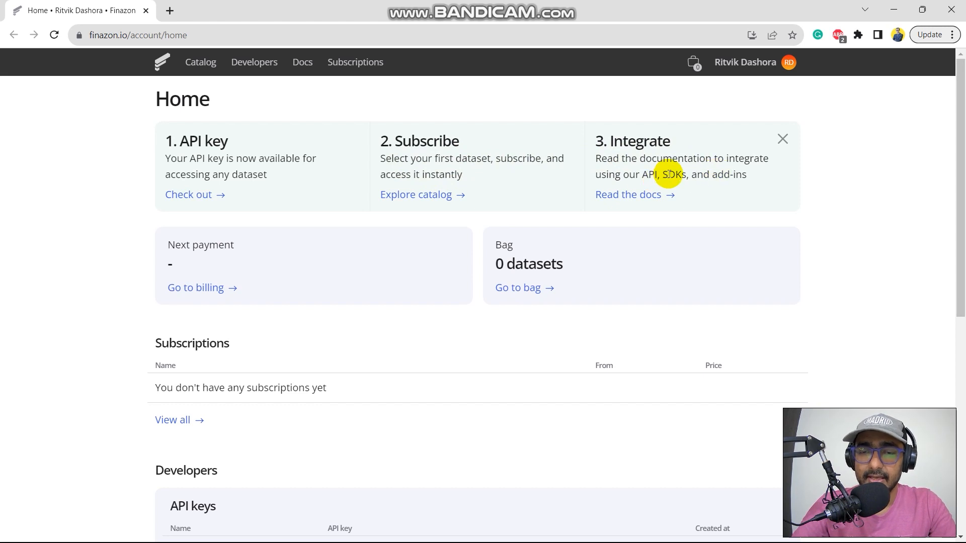
pyautogui.scroll(-3)
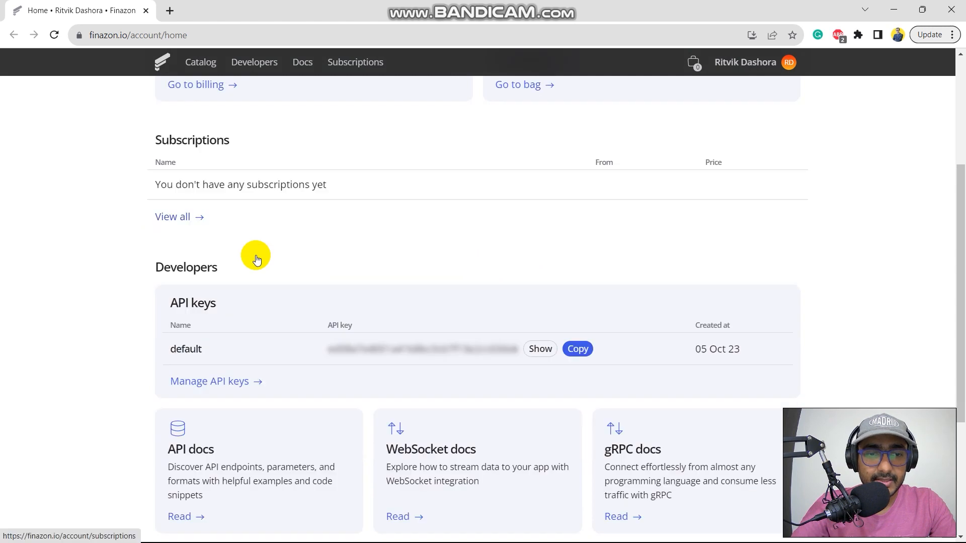
pyautogui.scroll(-3)
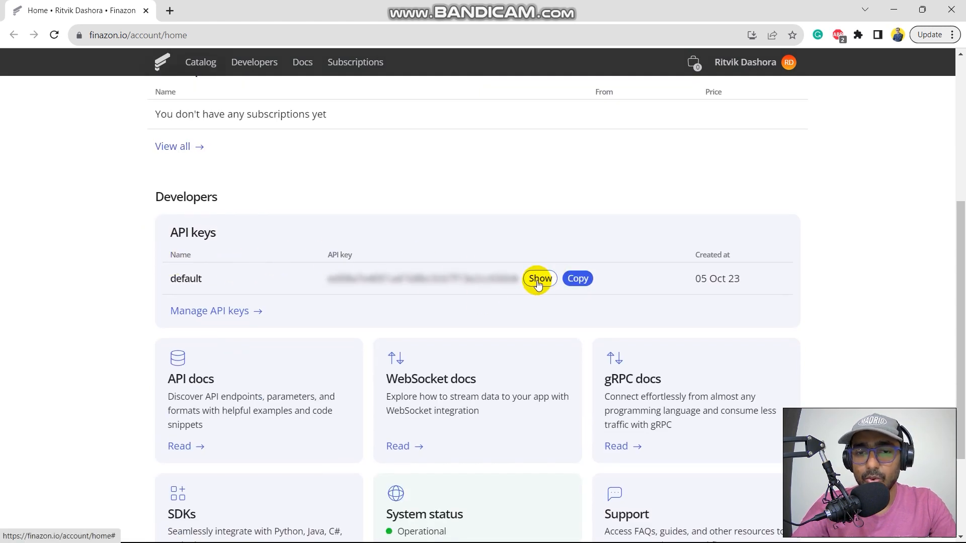
pyautogui.click(539, 279)
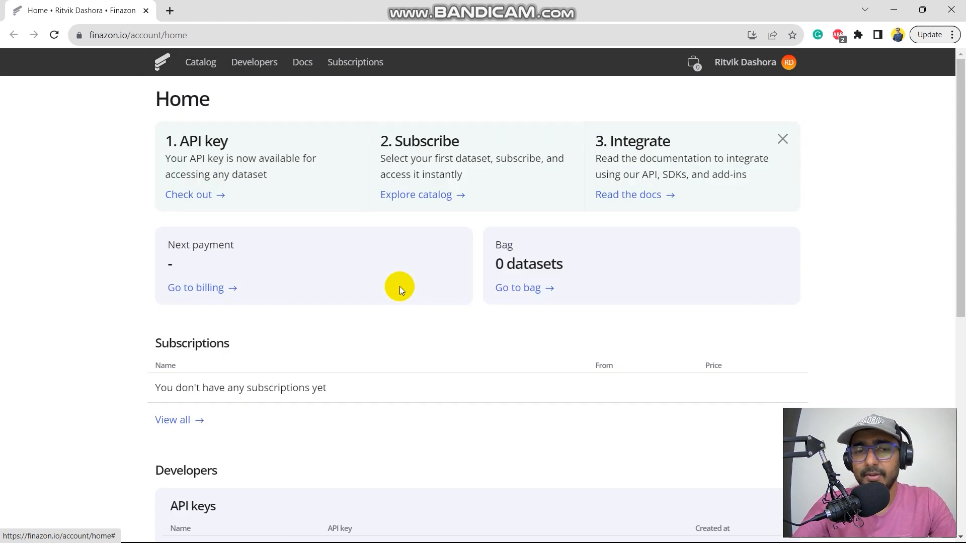
pyautogui.scroll(-3)
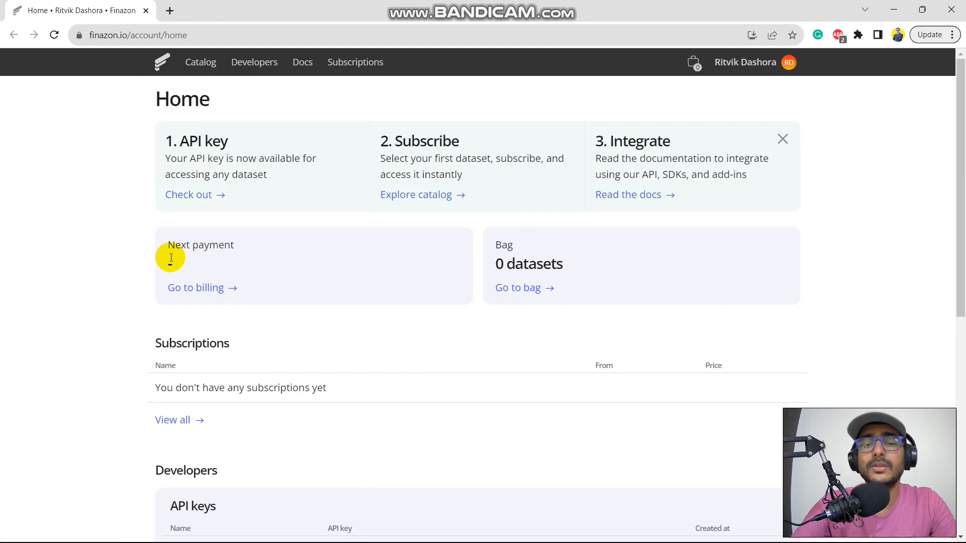
pyautogui.moveTo(382, 383)
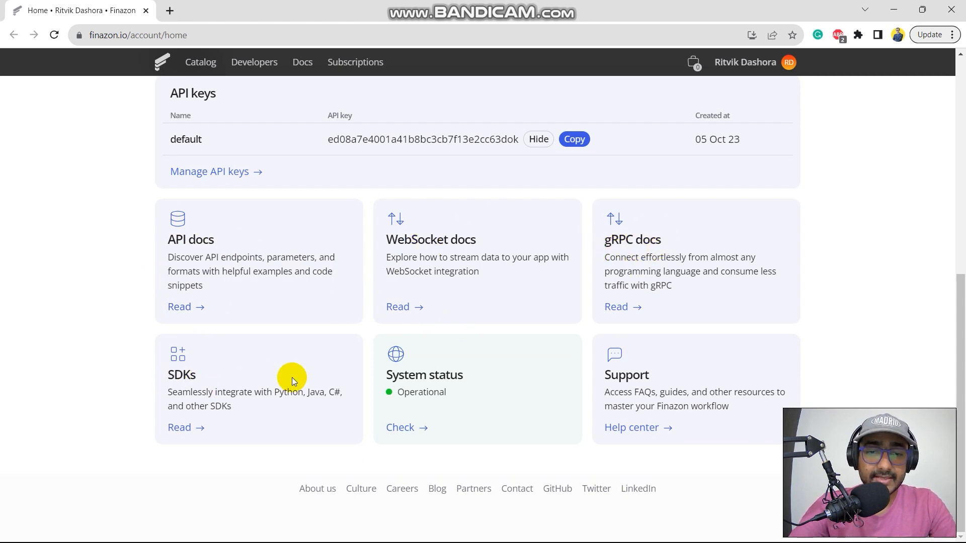
pyautogui.moveTo(501, 382)
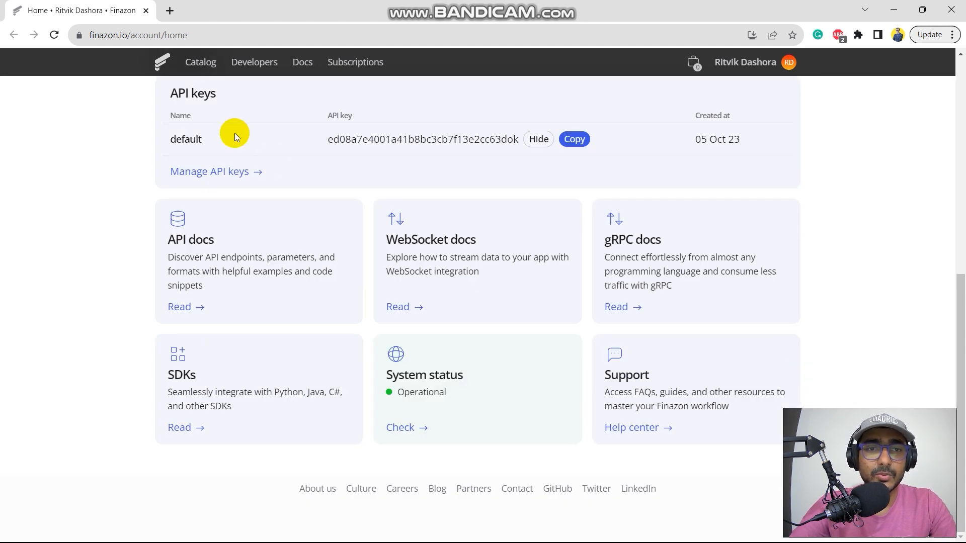
pyautogui.moveTo(87, 171)
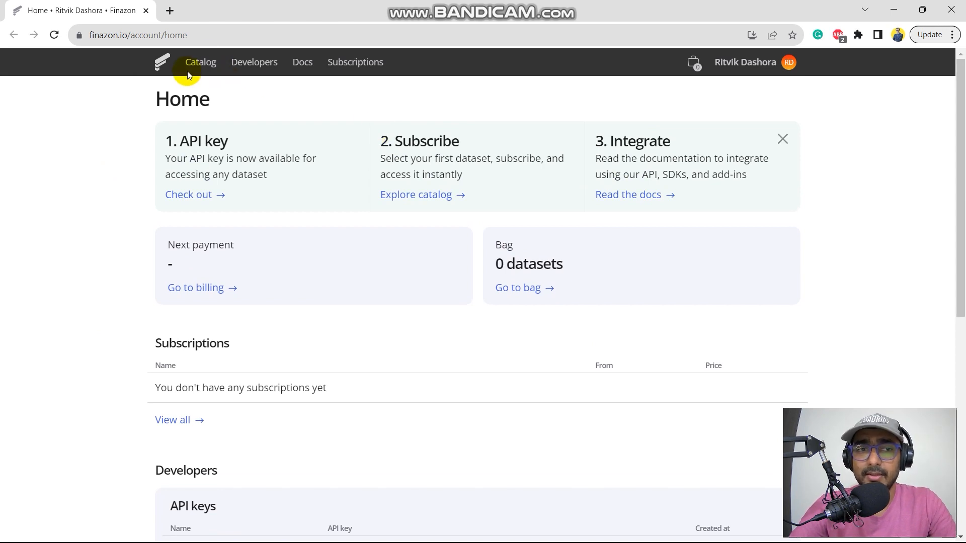
pyautogui.moveTo(302, 61)
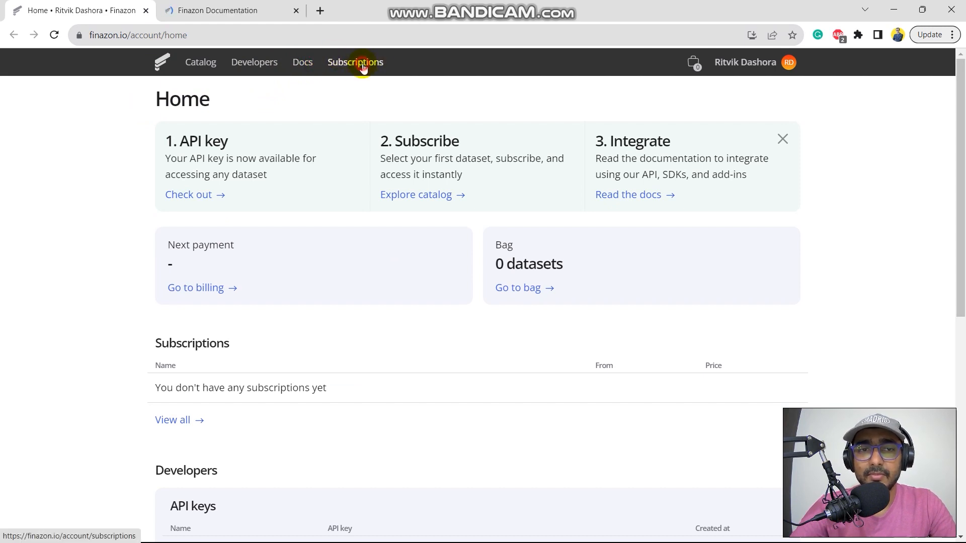
# Step: Reach the REST API reference from Docs and read the Introduction about global datasets and cryptocurrencies
pyautogui.click(355, 61)
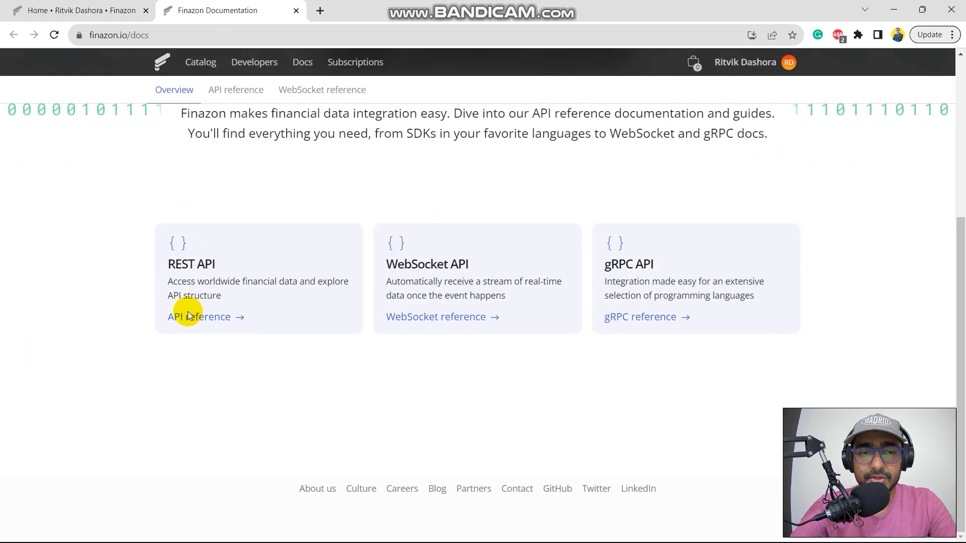
pyautogui.click(198, 316)
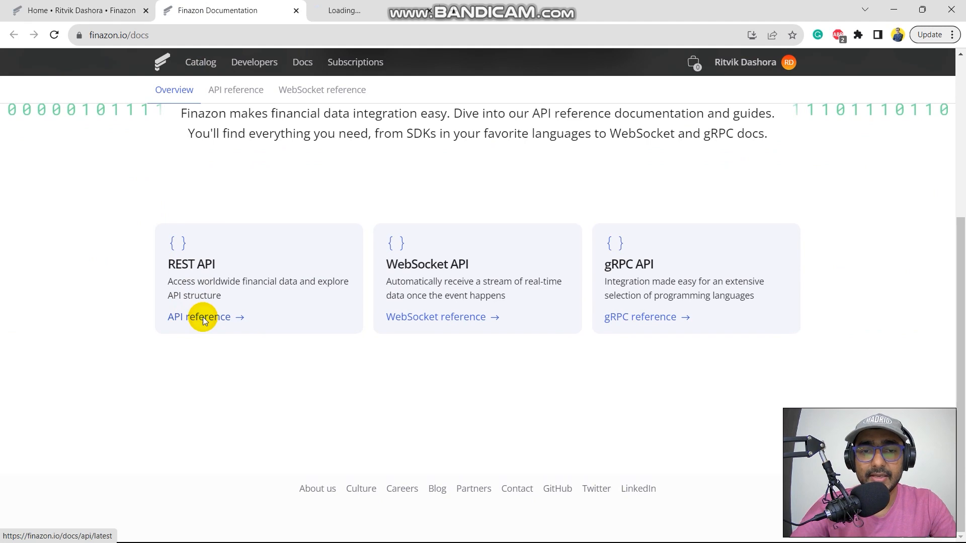
pyautogui.click(198, 317)
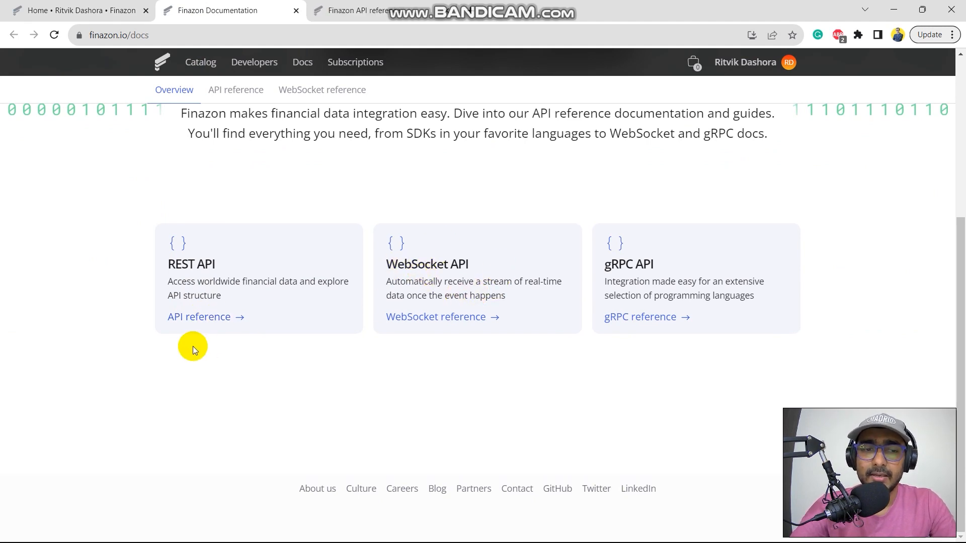
pyautogui.moveTo(254, 275)
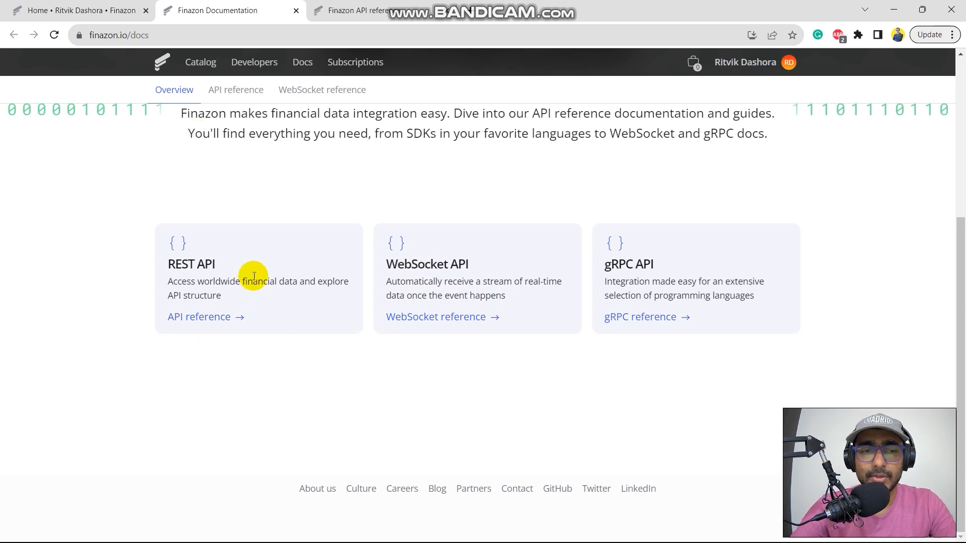
pyautogui.moveTo(218, 265)
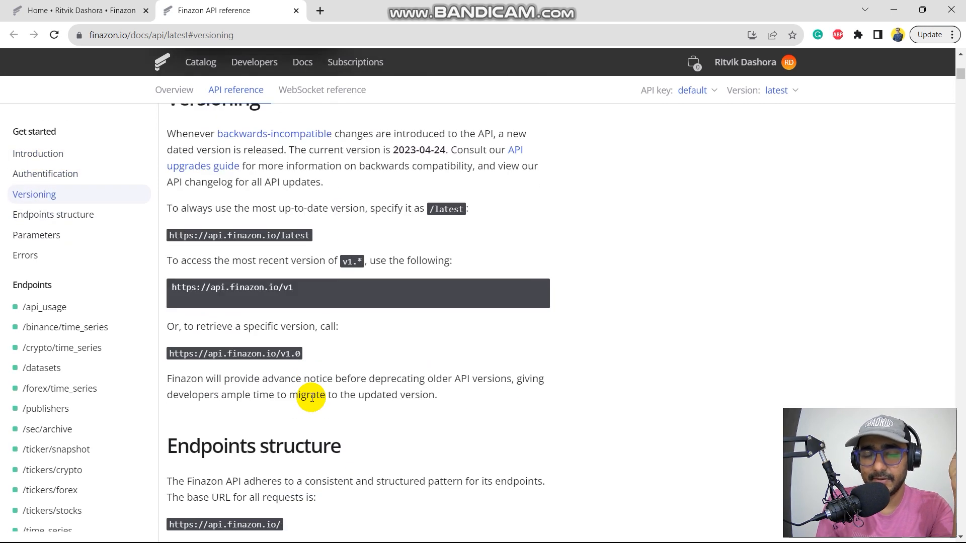
pyautogui.moveTo(441, 390)
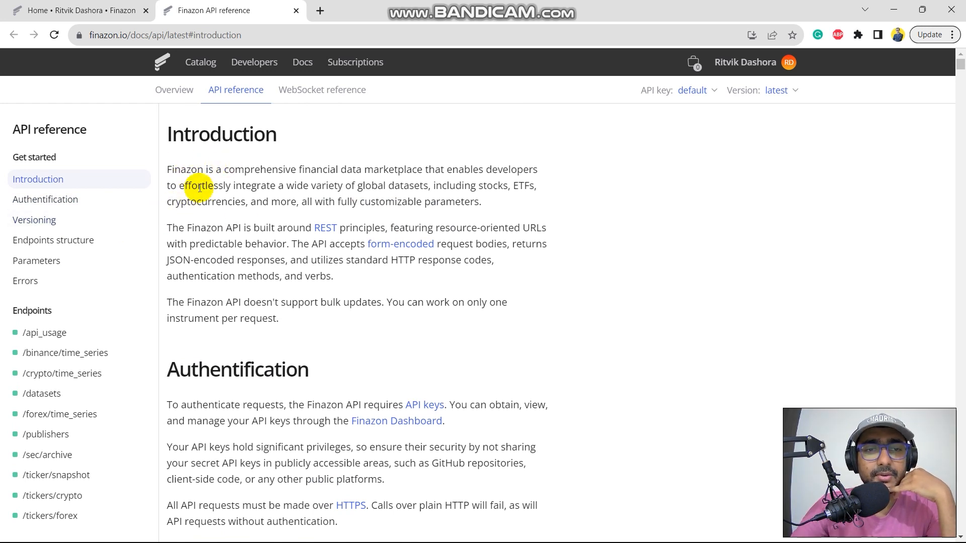
pyautogui.moveTo(316, 169); pyautogui.dragTo(403, 169)
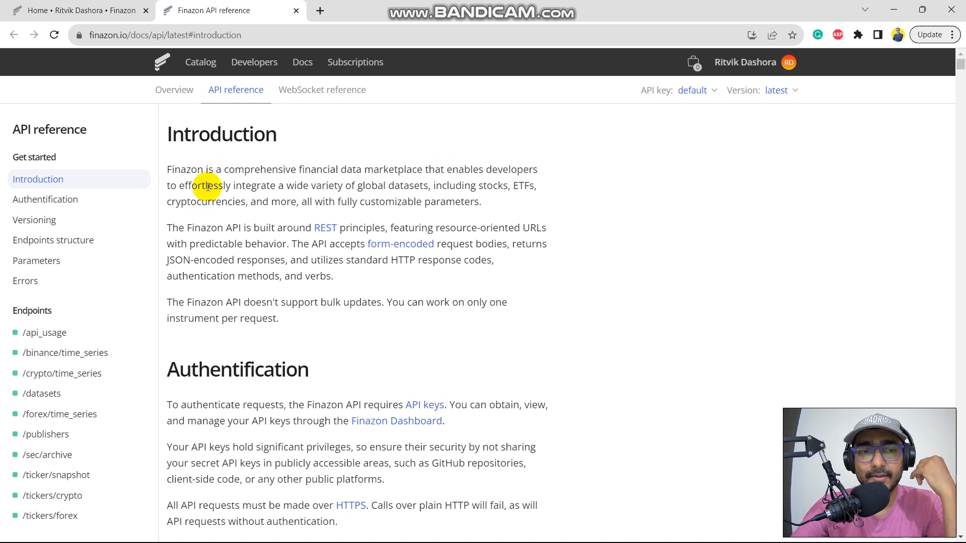
pyautogui.moveTo(218, 185); pyautogui.dragTo(381, 185)
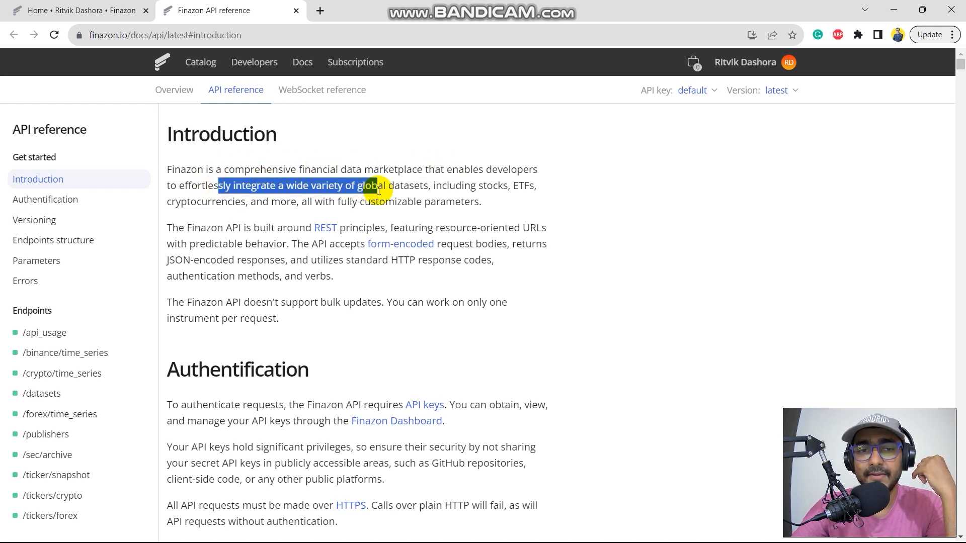
pyautogui.moveTo(379, 185); pyautogui.dragTo(477, 186)
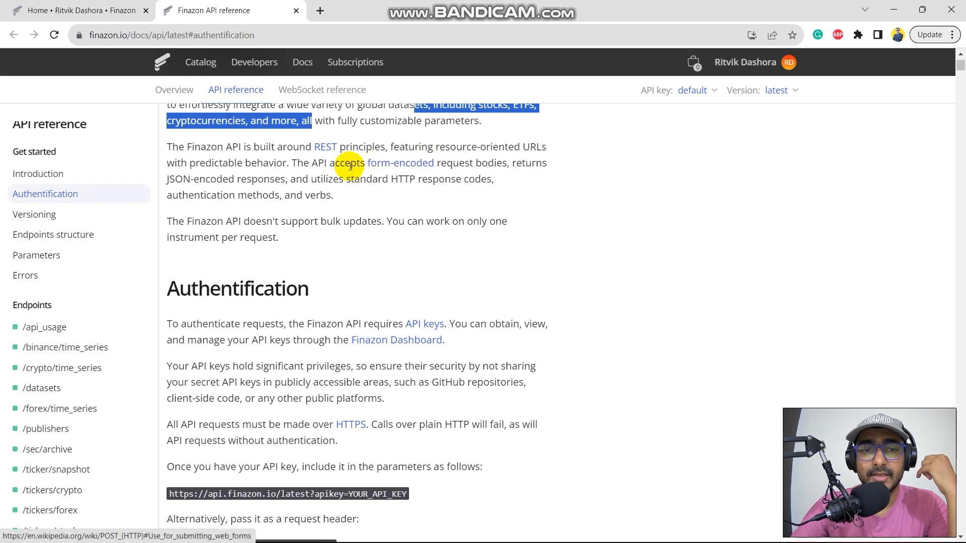
# Step: Read the Authentification and Versioning sections, highlighting a key sentence
pyautogui.scroll(-3)
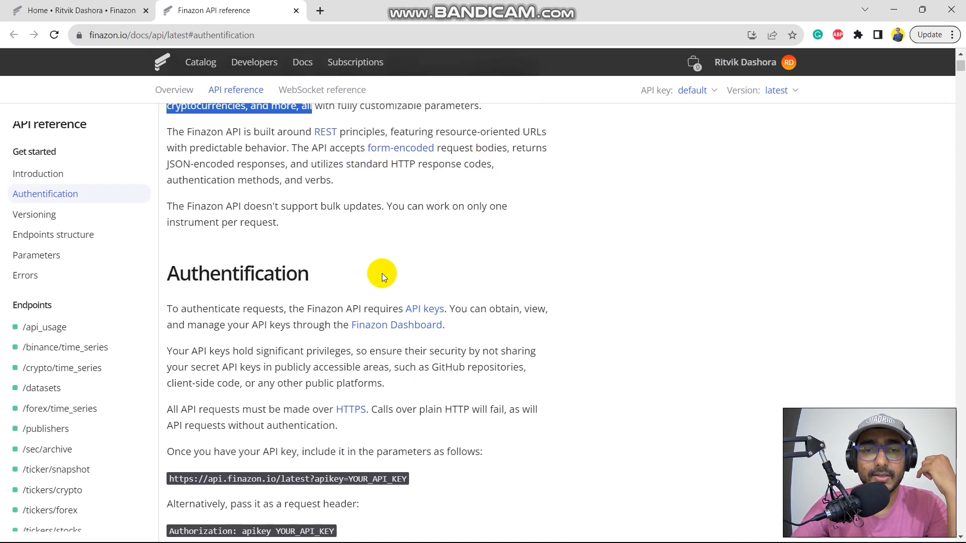
pyautogui.scroll(-3)
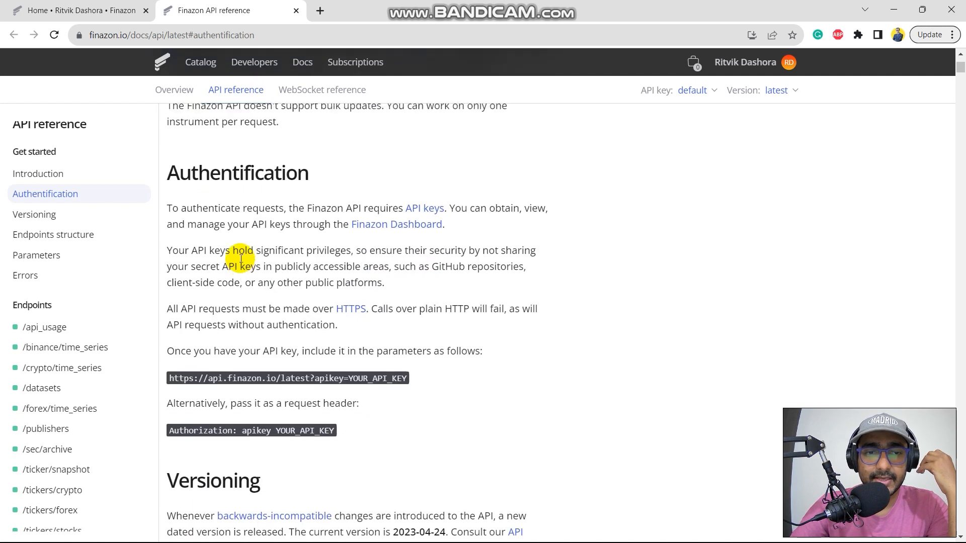
pyautogui.scroll(-3)
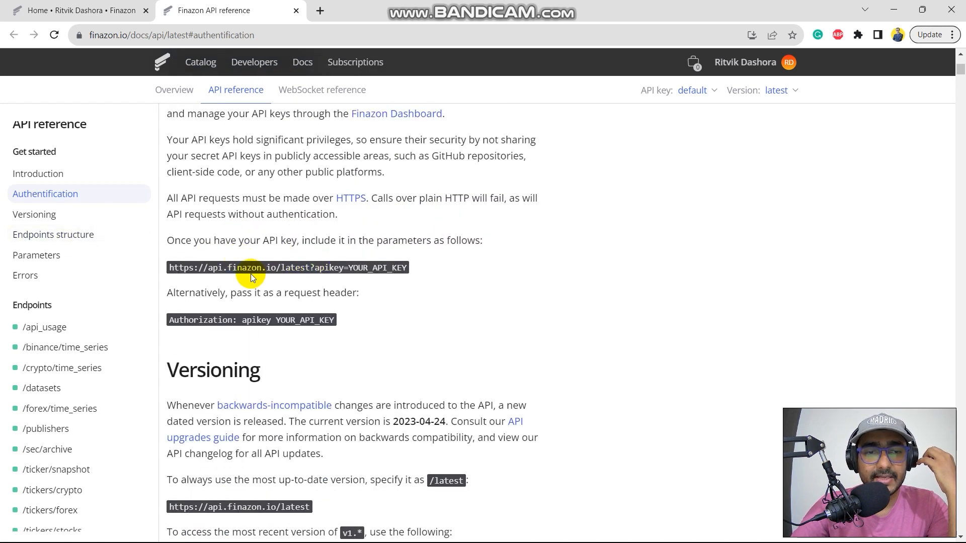
pyautogui.moveTo(168, 268); pyautogui.dragTo(344, 268)
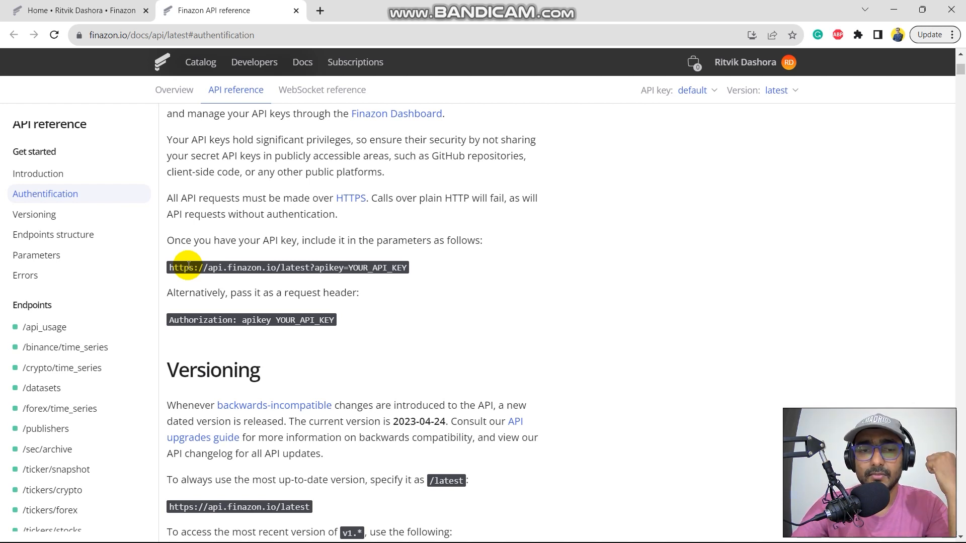
pyautogui.click(34, 194)
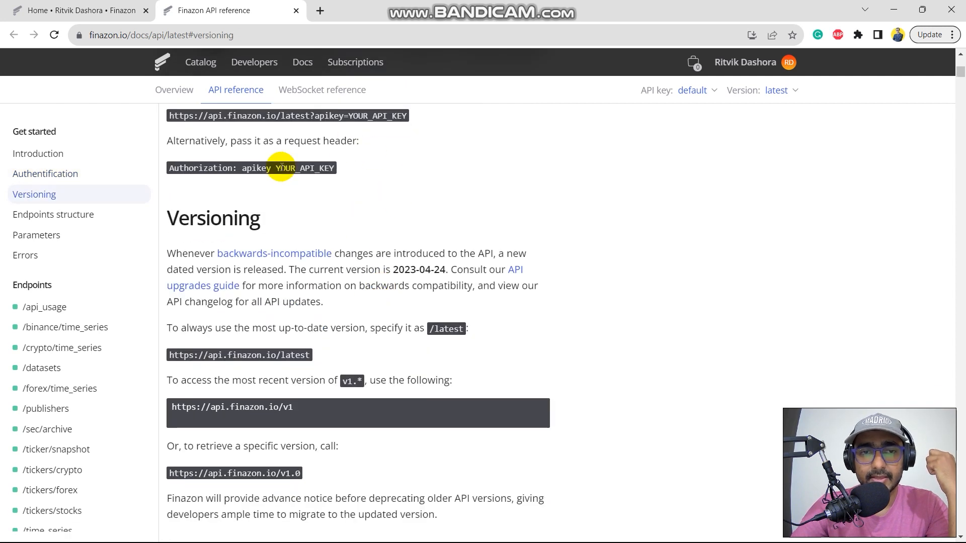
# Step: Read the Endpoints structure and Parameters sections down to the /api_usage entry
pyautogui.scroll(-3)
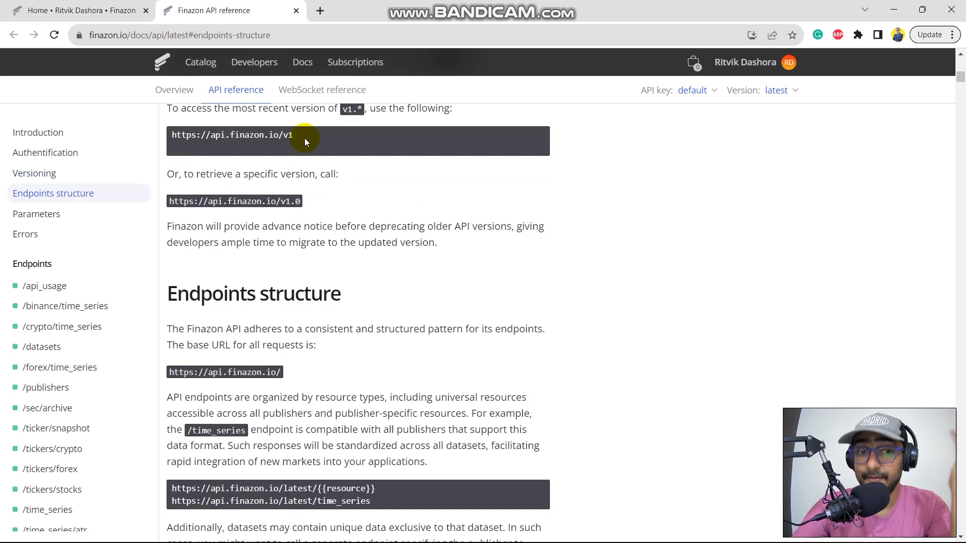
pyautogui.scroll(-3)
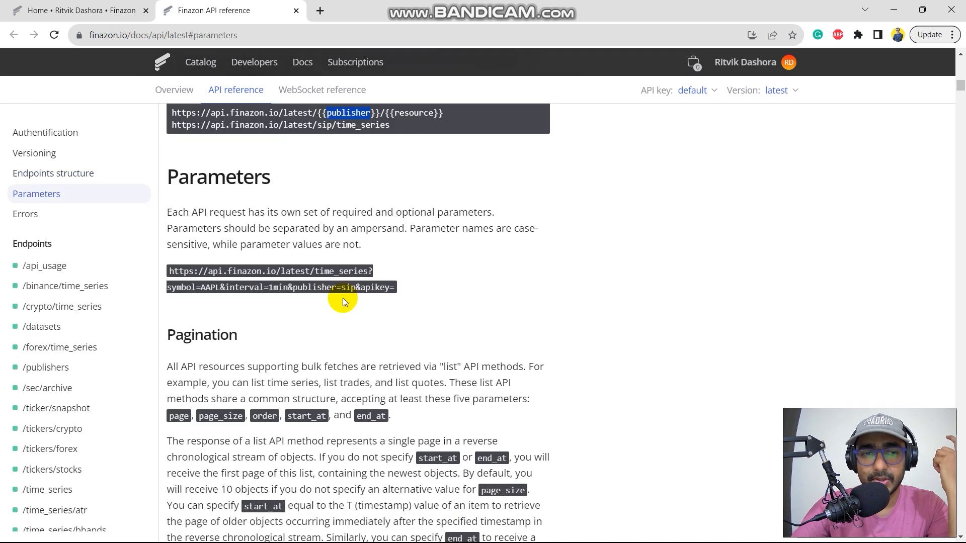
pyautogui.scroll(-3)
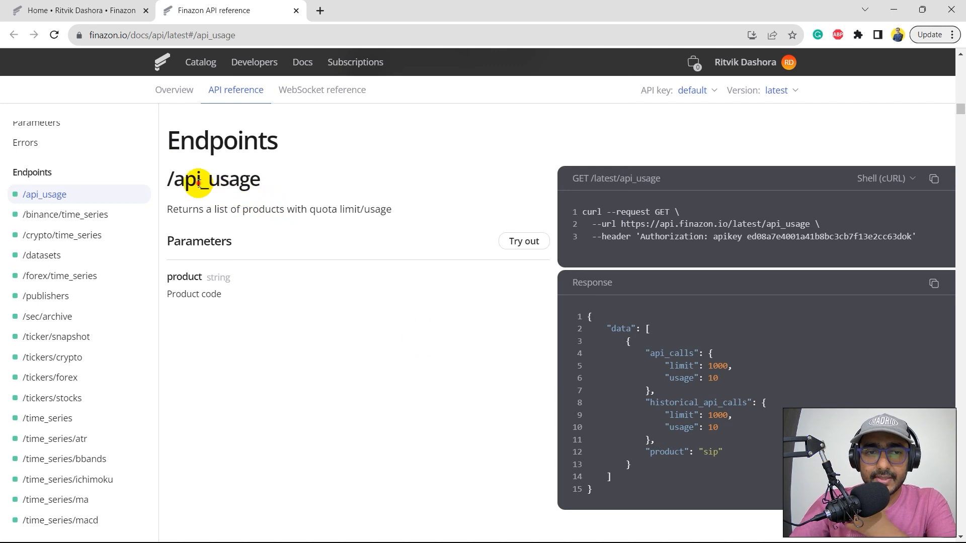
# Step: Switch the /api_usage code sample from cURL to Python (Requests) and view its full JSON response
pyautogui.doubleClick(215, 180)
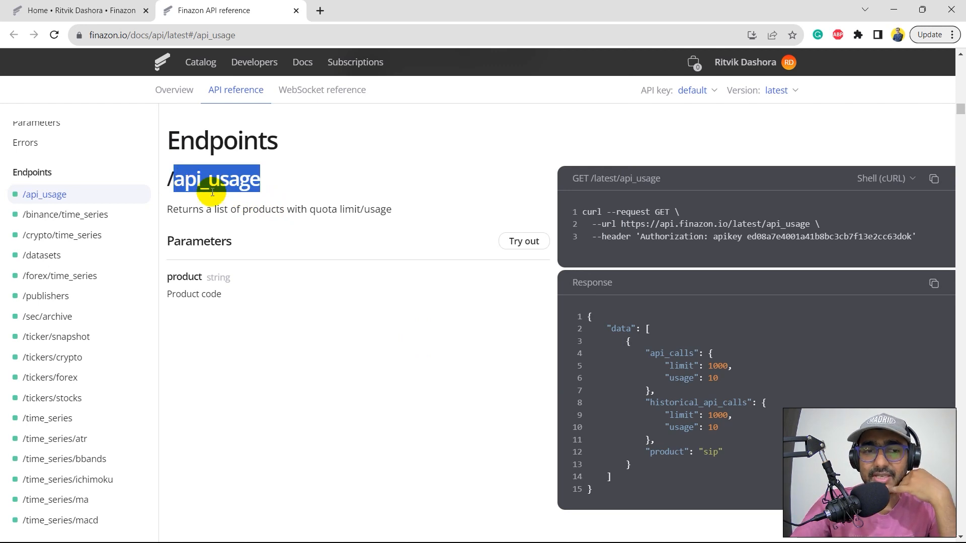
pyautogui.moveTo(221, 179); pyautogui.dragTo(284, 210)
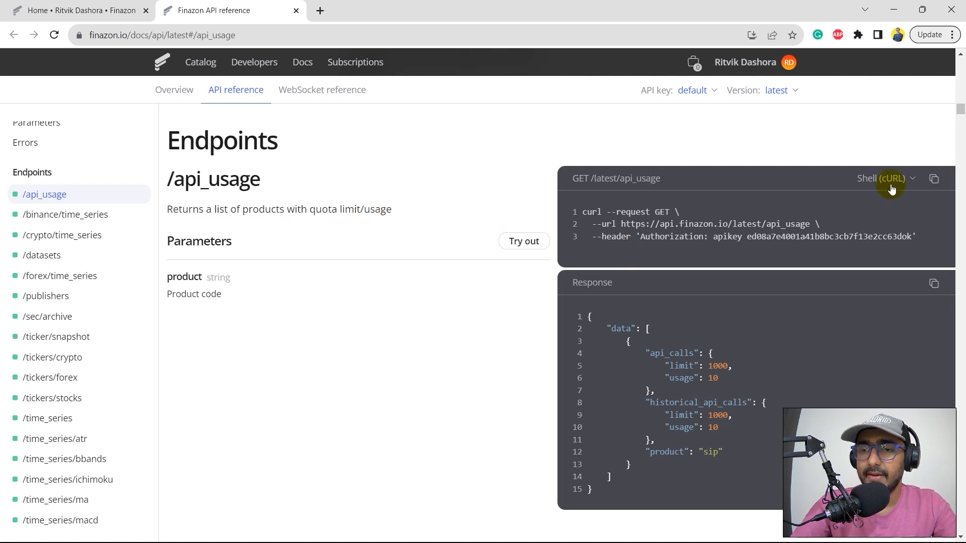
pyautogui.scroll(-3)
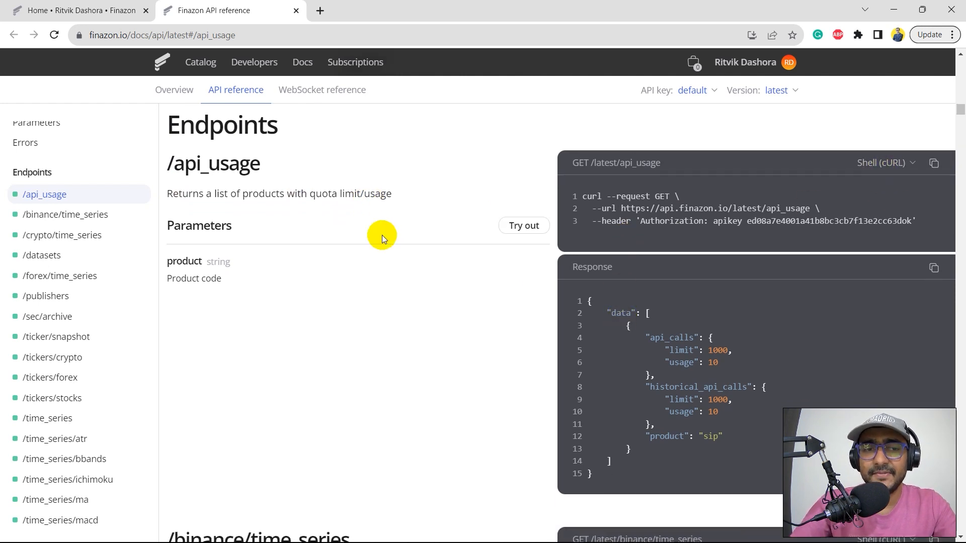
pyautogui.scroll(-3)
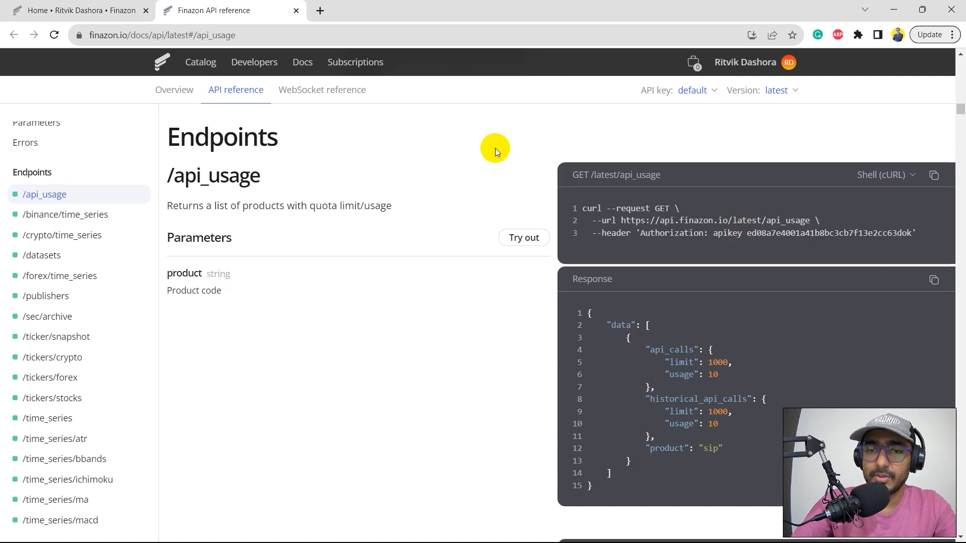
pyautogui.click(886, 174)
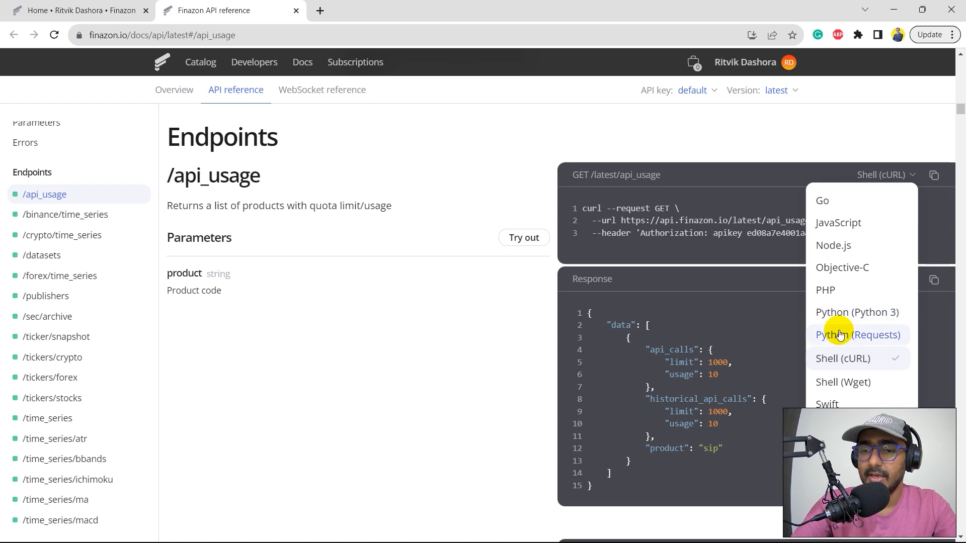
pyautogui.click(857, 335)
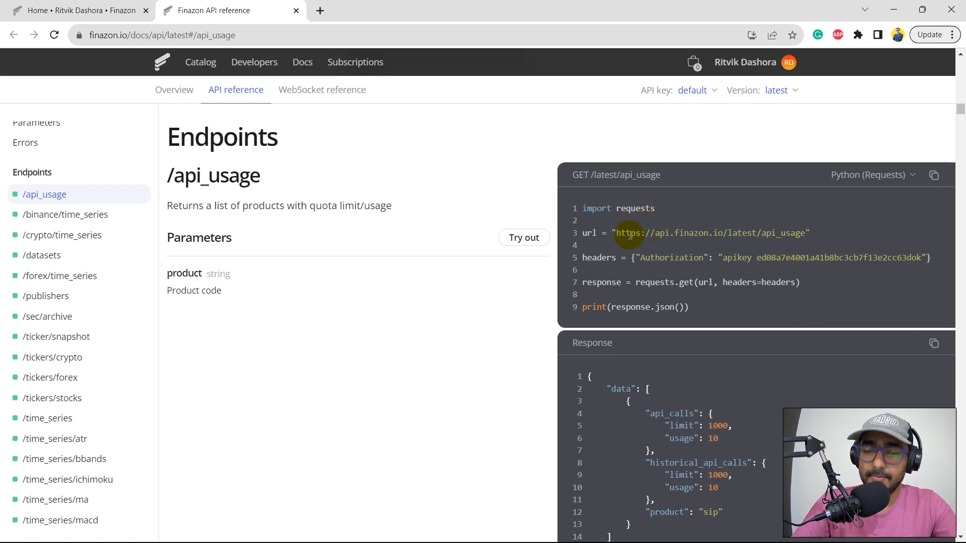
pyautogui.moveTo(768, 270)
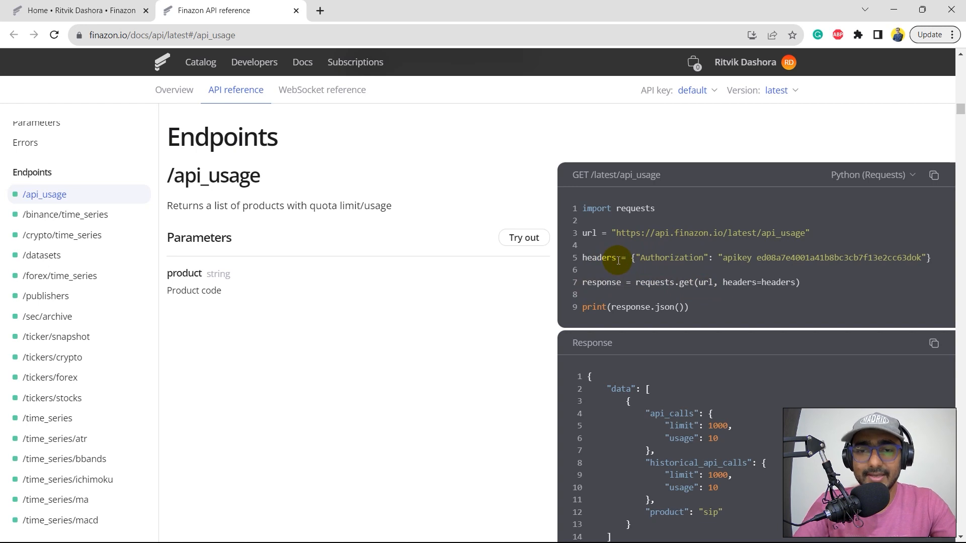
pyautogui.moveTo(646, 267)
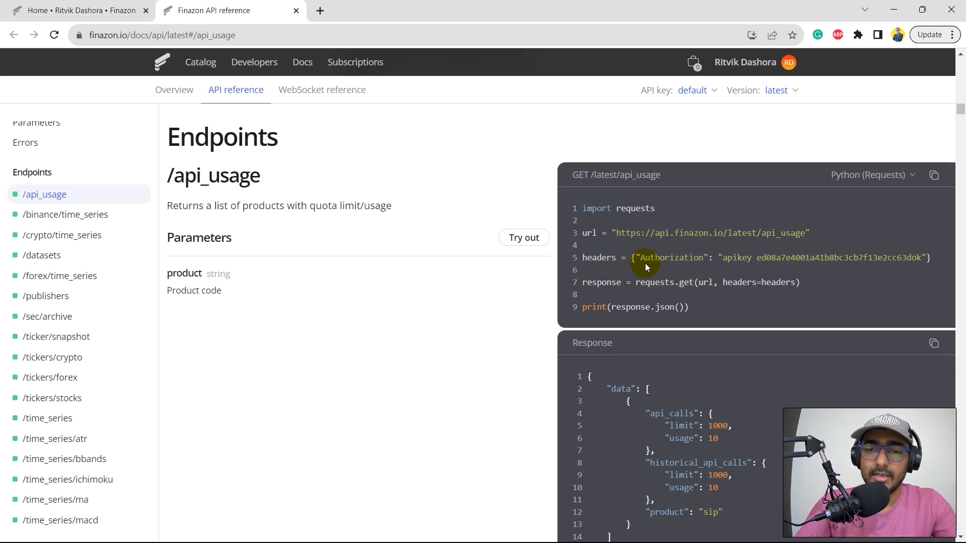
pyautogui.moveTo(706, 256)
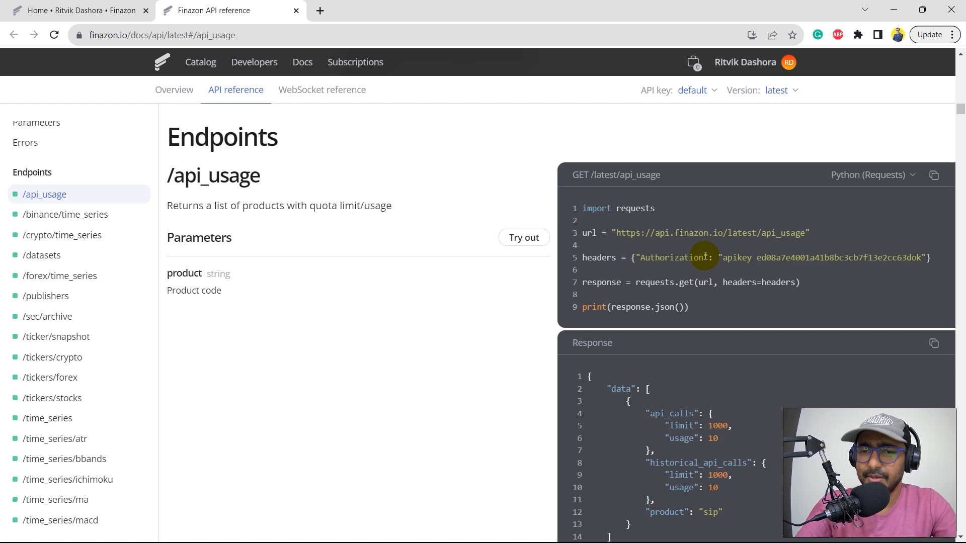
pyautogui.scroll(-3)
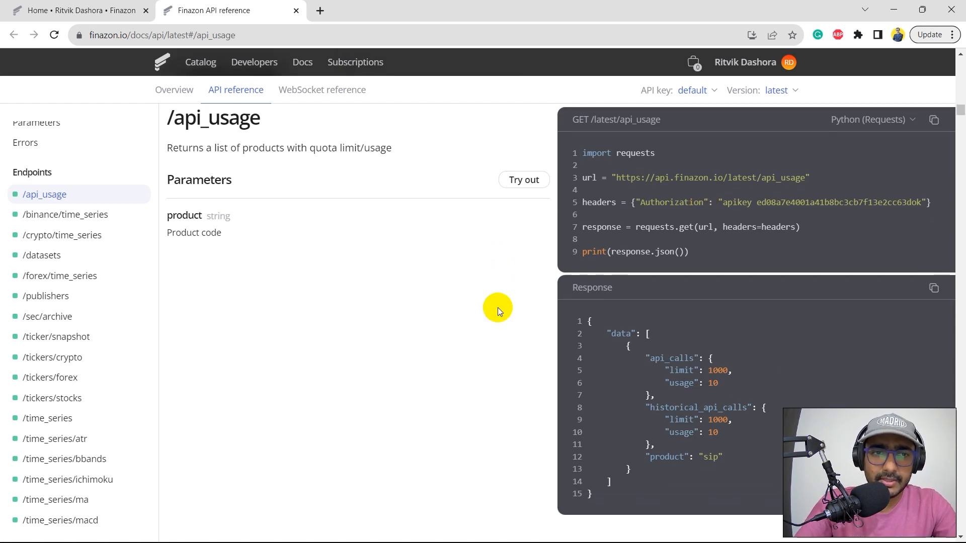
# Step: Show the /binance/time_series request sample as Python (Requests) code
pyautogui.click(64, 193)
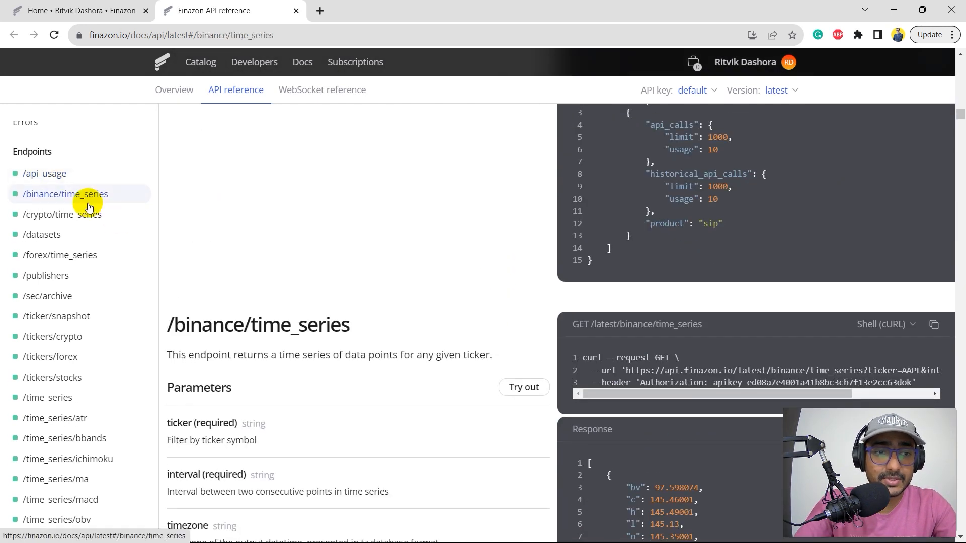
pyautogui.scroll(-3)
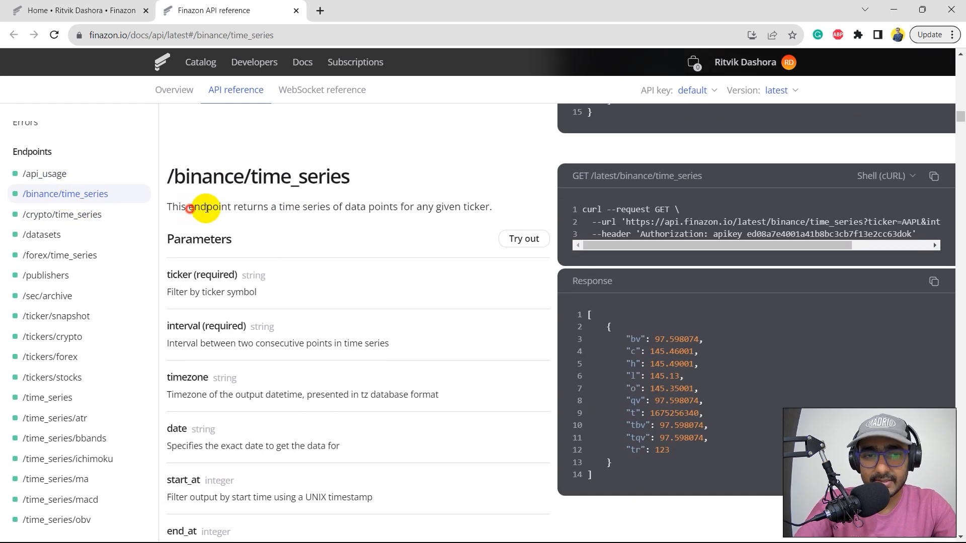
pyautogui.rightClick(430, 206)
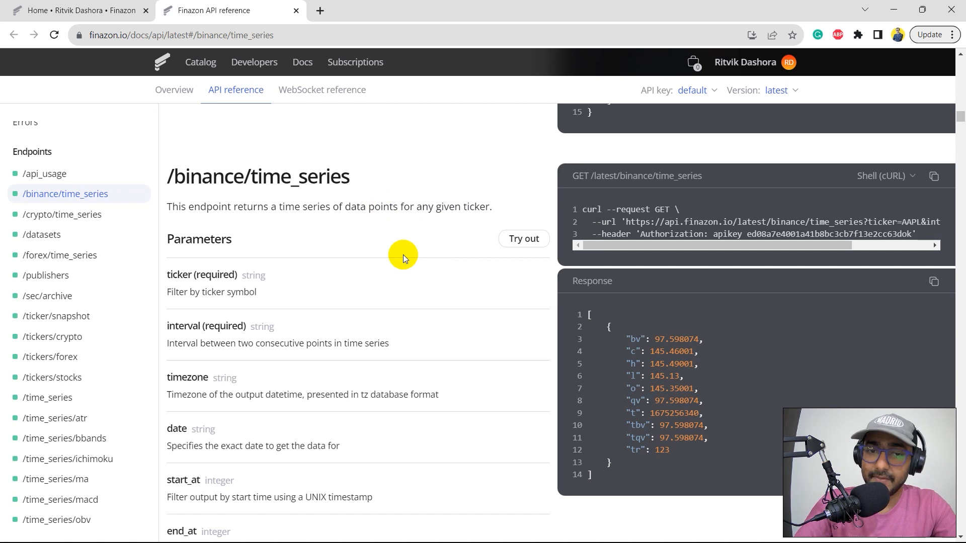
pyautogui.click(886, 175)
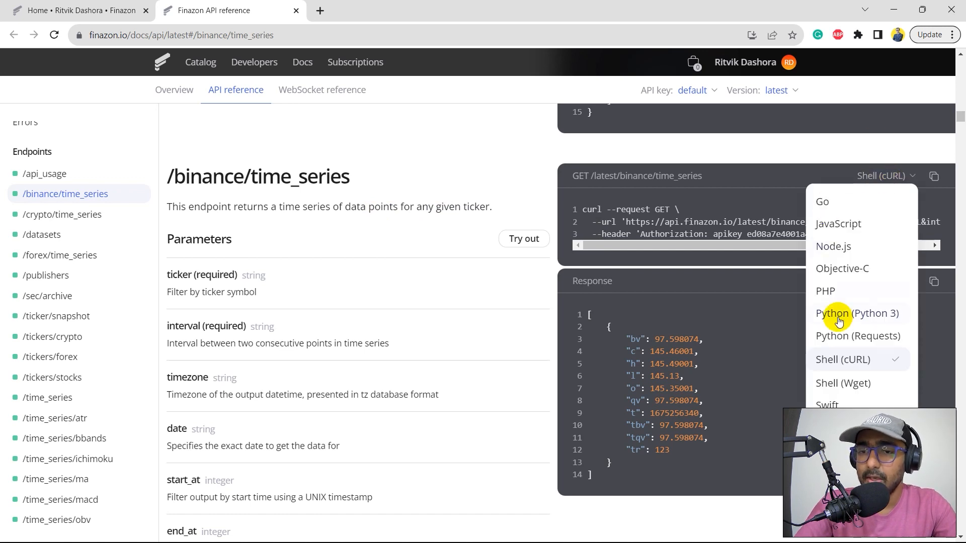
pyautogui.click(859, 336)
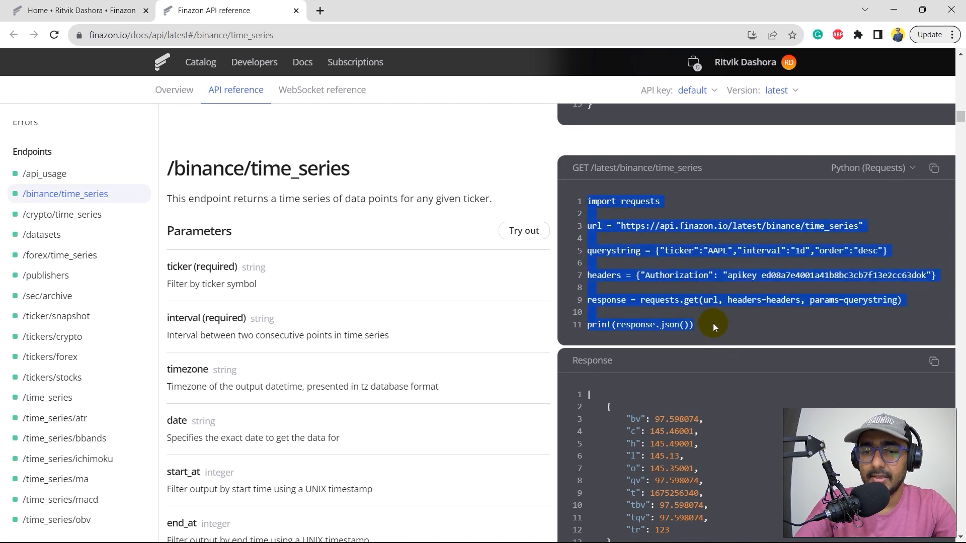
# Step: Read the /crypto/time_series description and show its sample as Python (Requests) code
pyautogui.click(62, 214)
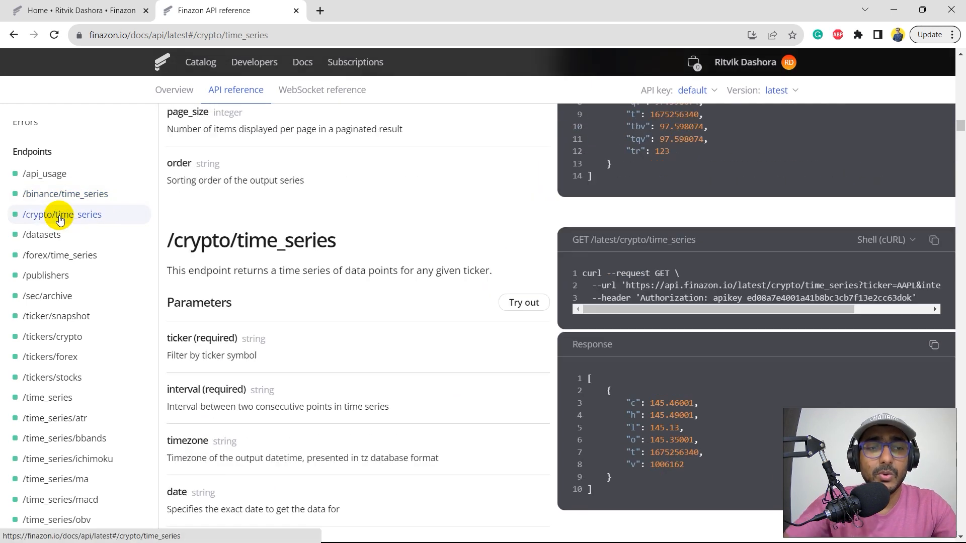
pyautogui.scroll(-3)
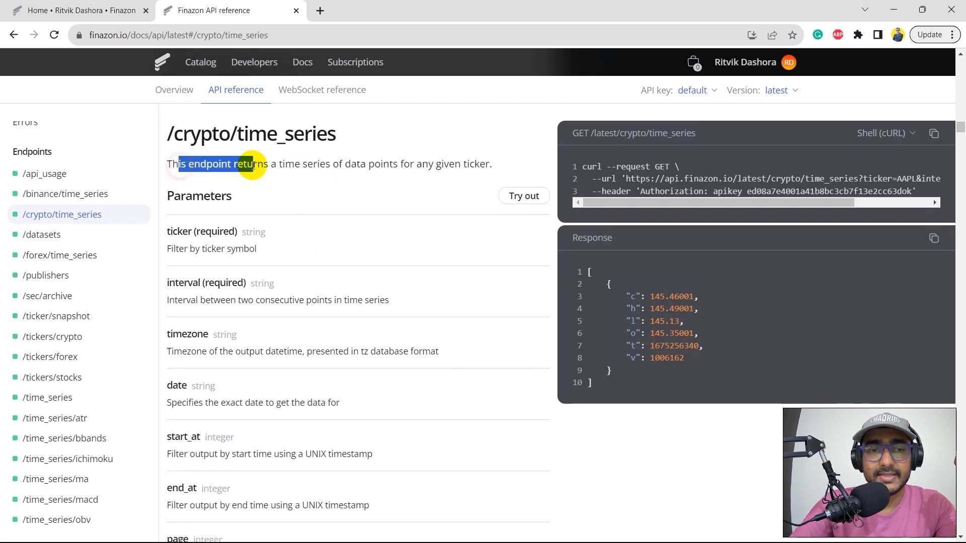
pyautogui.moveTo(253, 164); pyautogui.dragTo(345, 164)
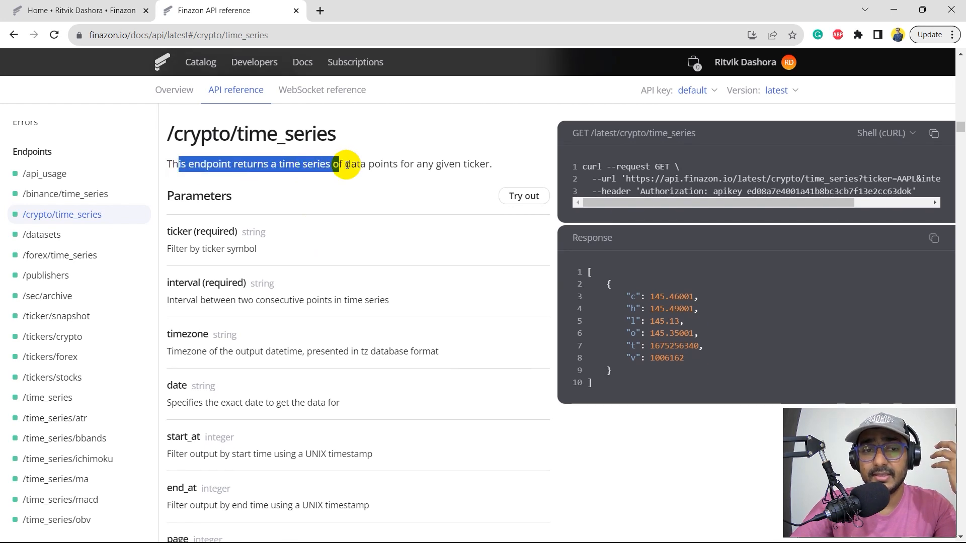
pyautogui.moveTo(349, 164); pyautogui.dragTo(386, 164)
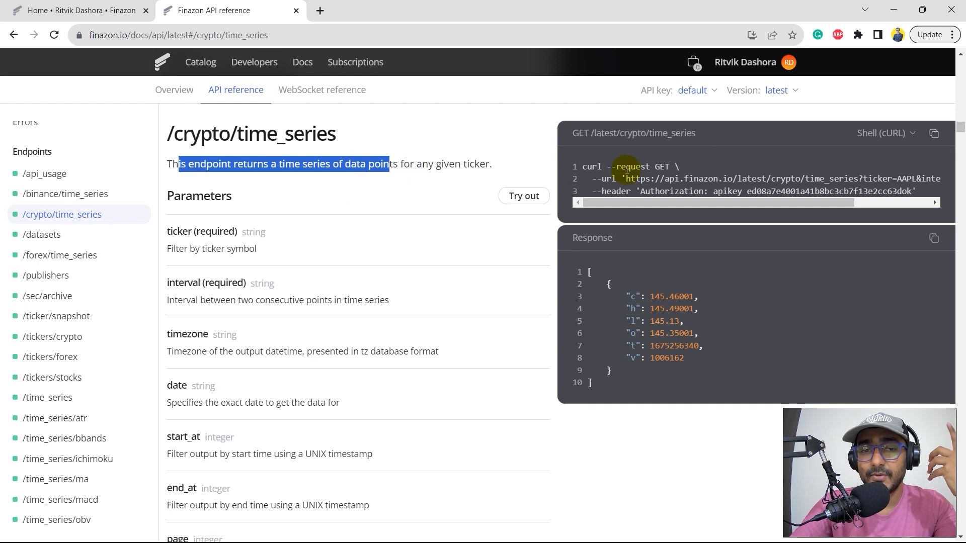
pyautogui.click(883, 133)
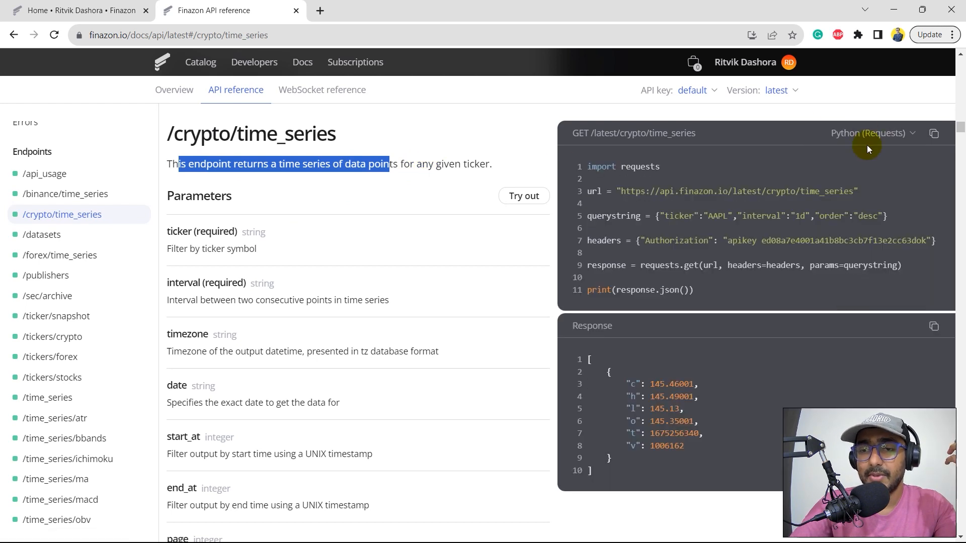
pyautogui.scroll(-3)
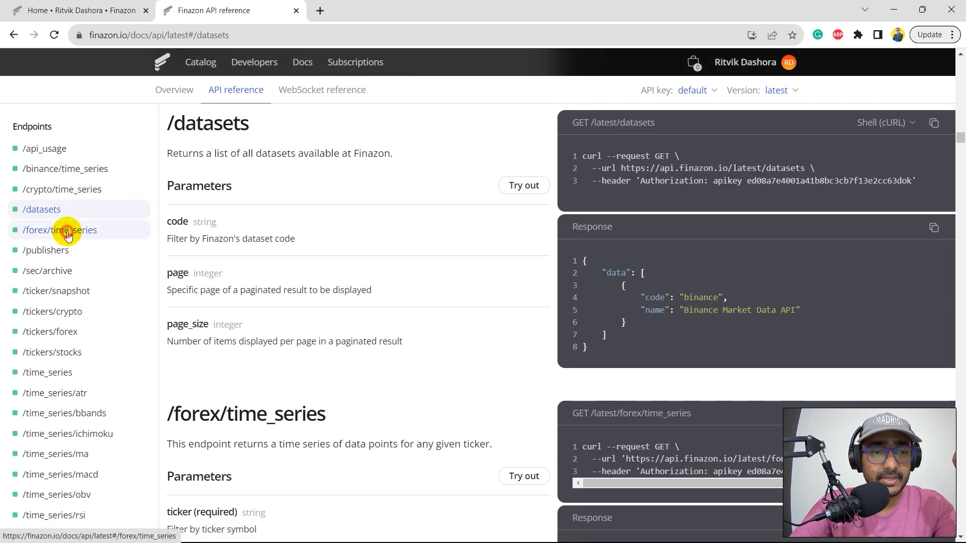
# Step: Step through the /forex/time_series, /sec/archive and /ticker/snapshot endpoint docs from the sidebar
pyautogui.click(46, 251)
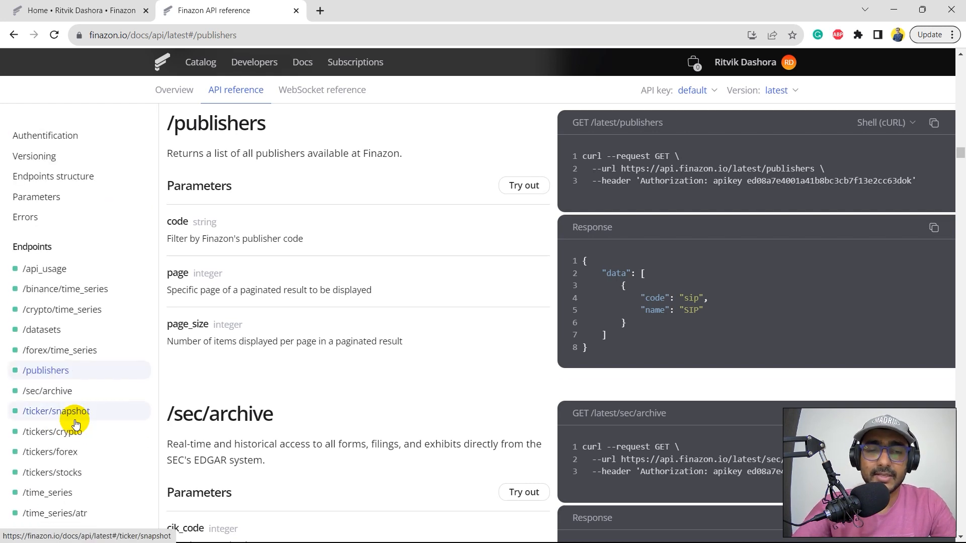
pyautogui.moveTo(349, 304)
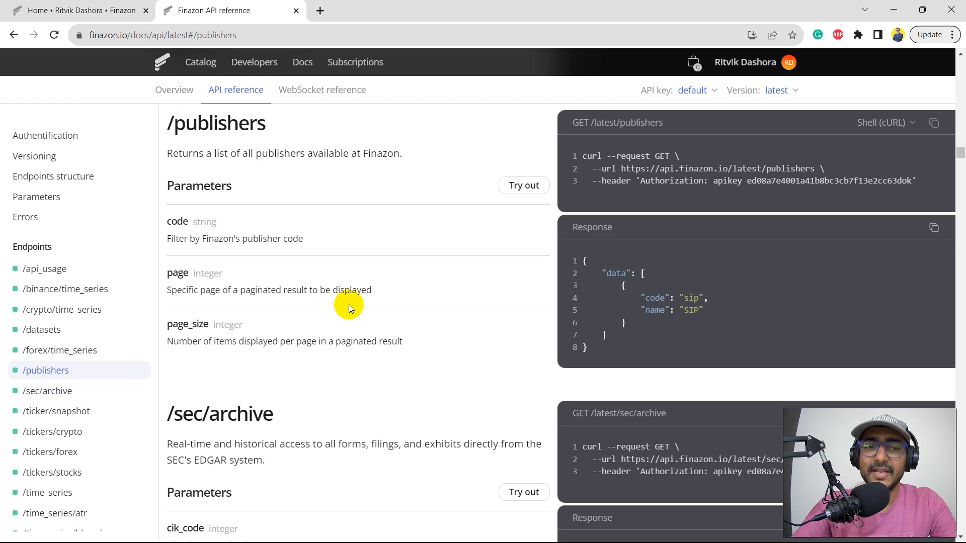
pyautogui.moveTo(295, 271)
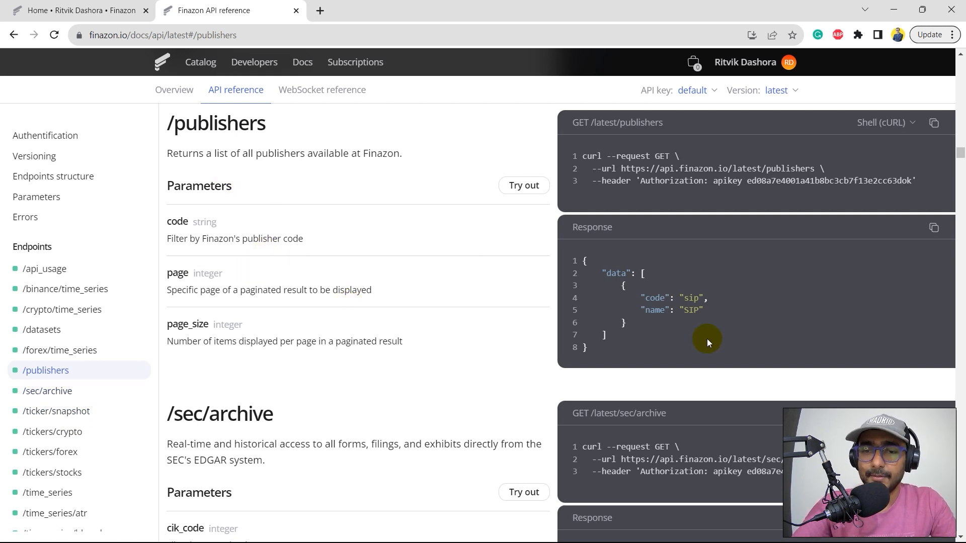
pyautogui.moveTo(620, 296)
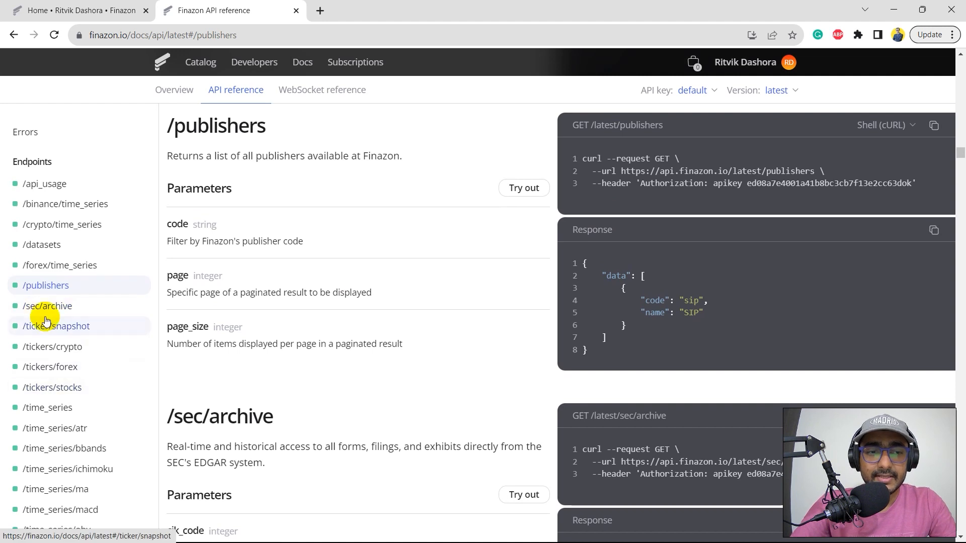
pyautogui.click(47, 306)
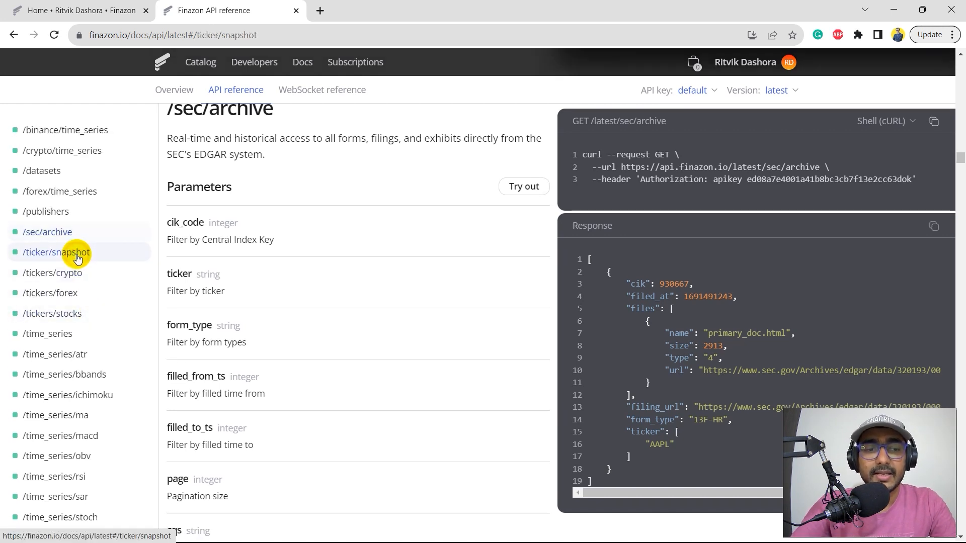
pyautogui.click(52, 273)
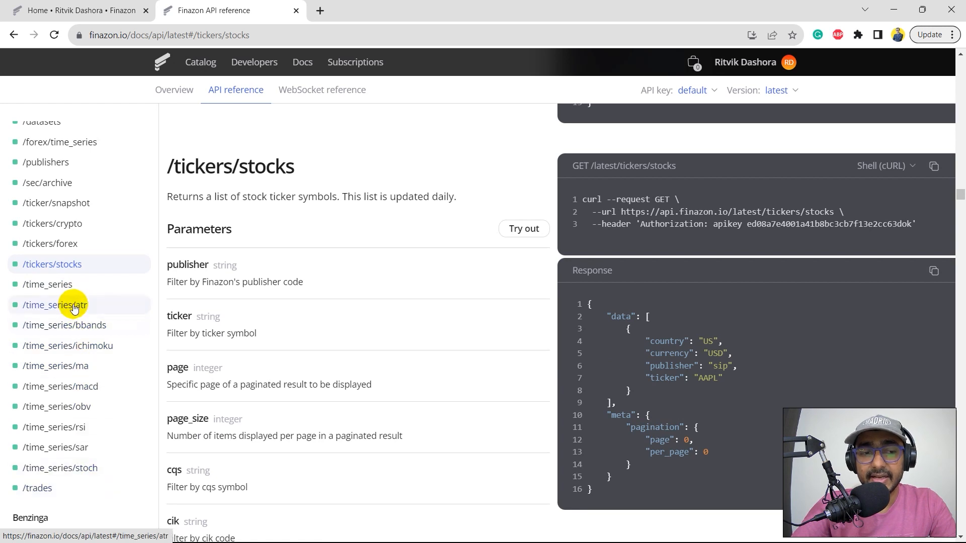
pyautogui.moveTo(83, 346)
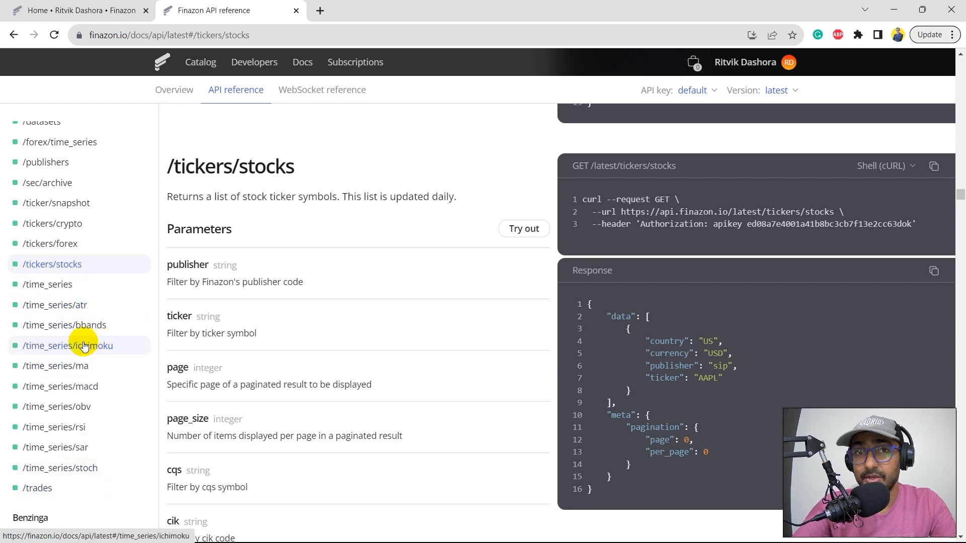
pyautogui.moveTo(88, 369)
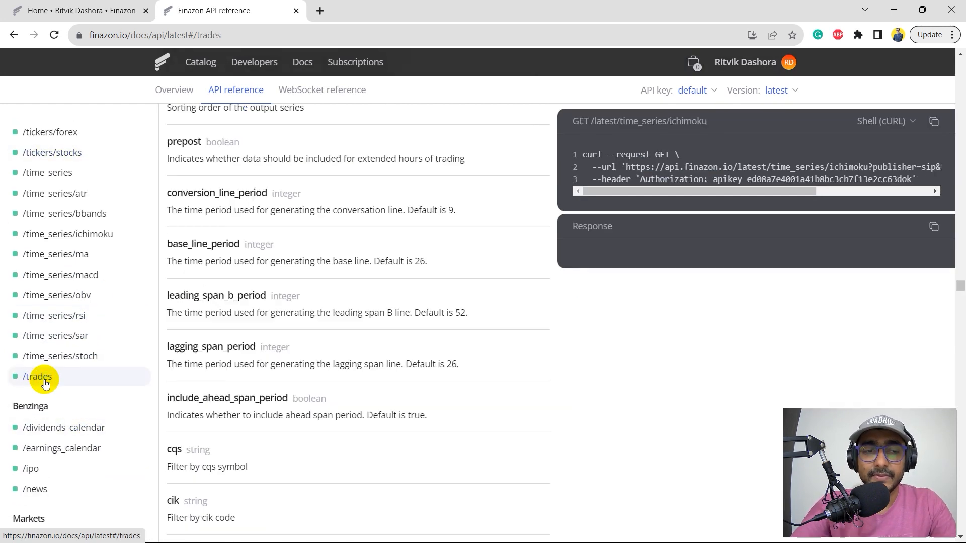
# Step: Visit the /trades, Benzinga /ipo, Markets /crypto and SIP /market_center endpoint docs from the sidebar
pyautogui.click(37, 376)
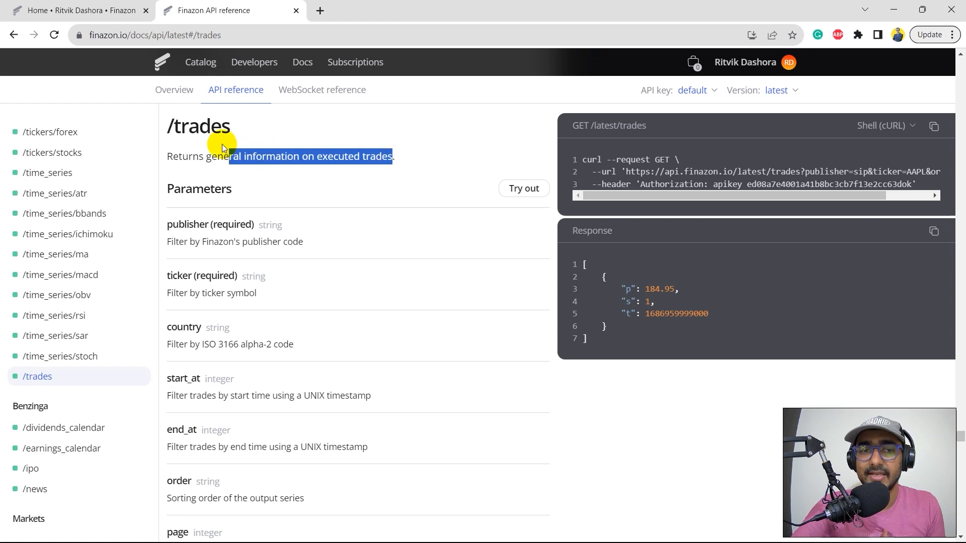
pyautogui.scroll(-3)
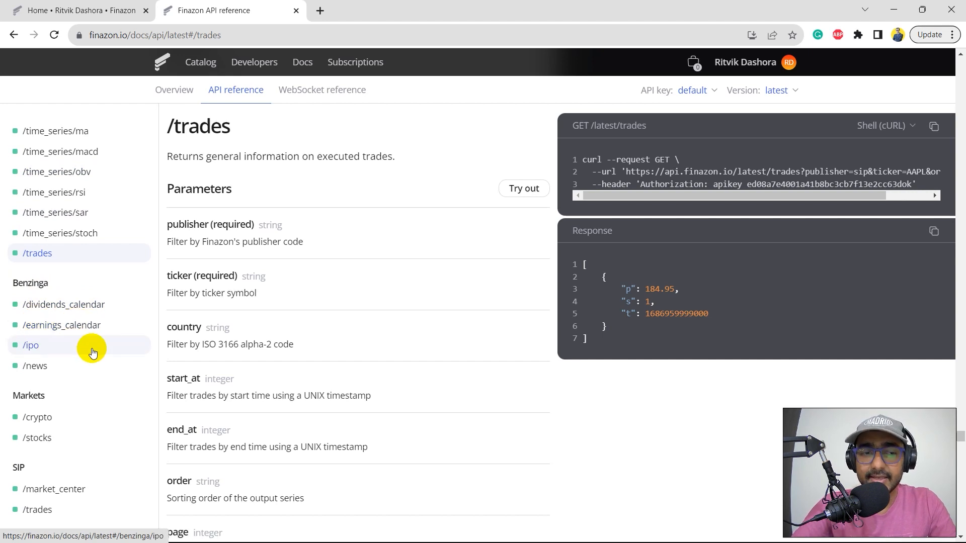
pyautogui.click(38, 415)
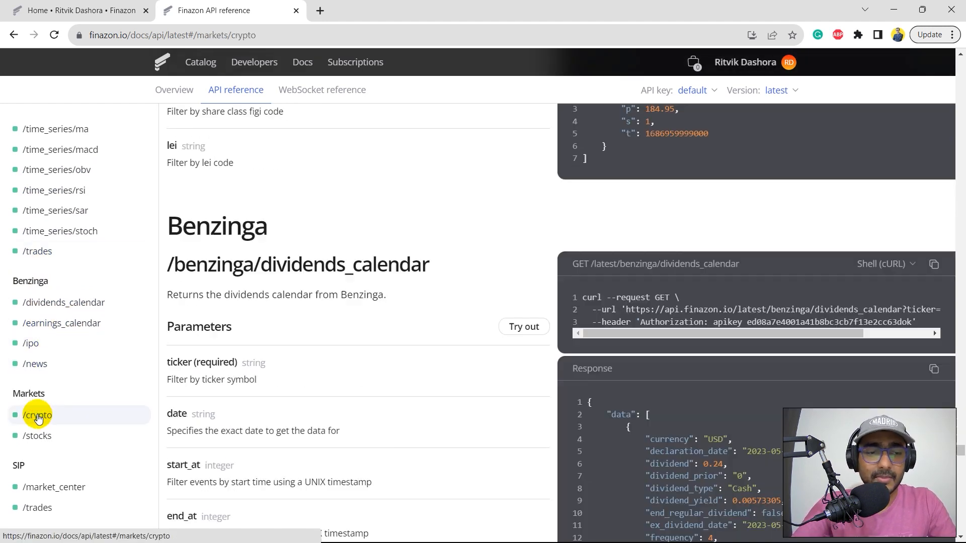
pyautogui.click(38, 415)
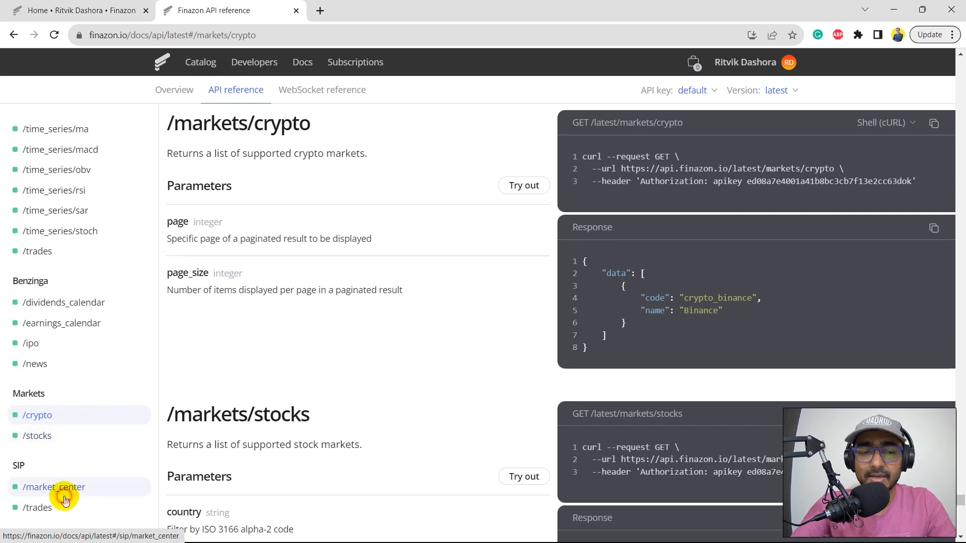
pyautogui.click(38, 507)
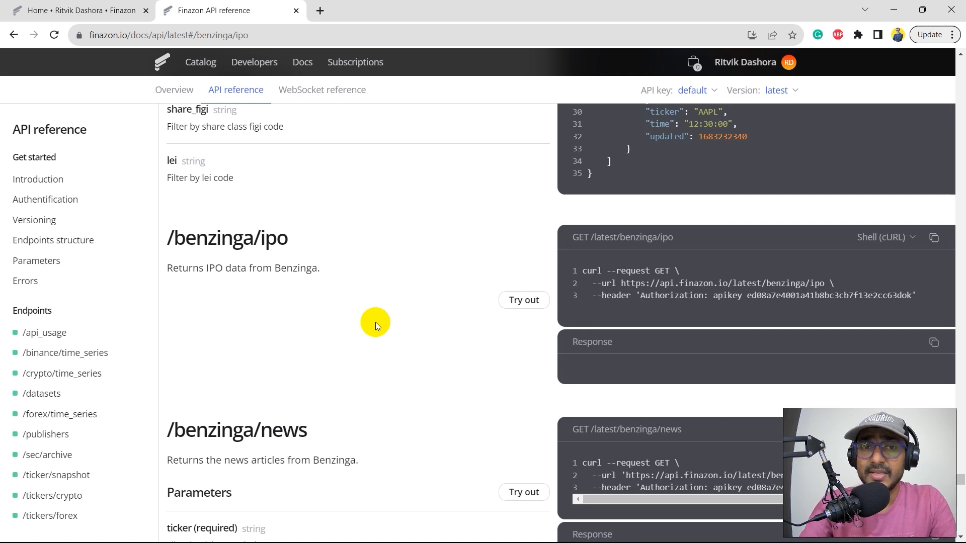
pyautogui.moveTo(230, 89)
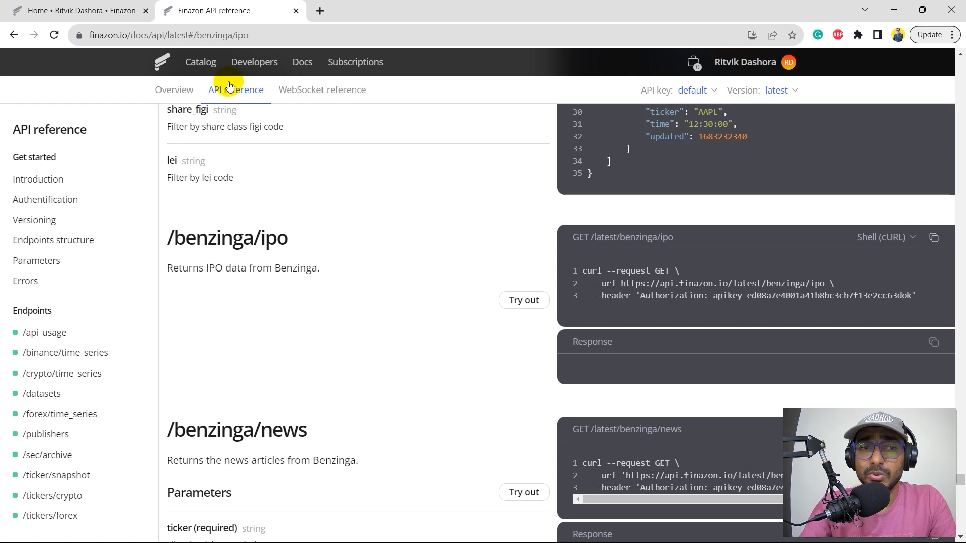
pyautogui.moveTo(199, 61)
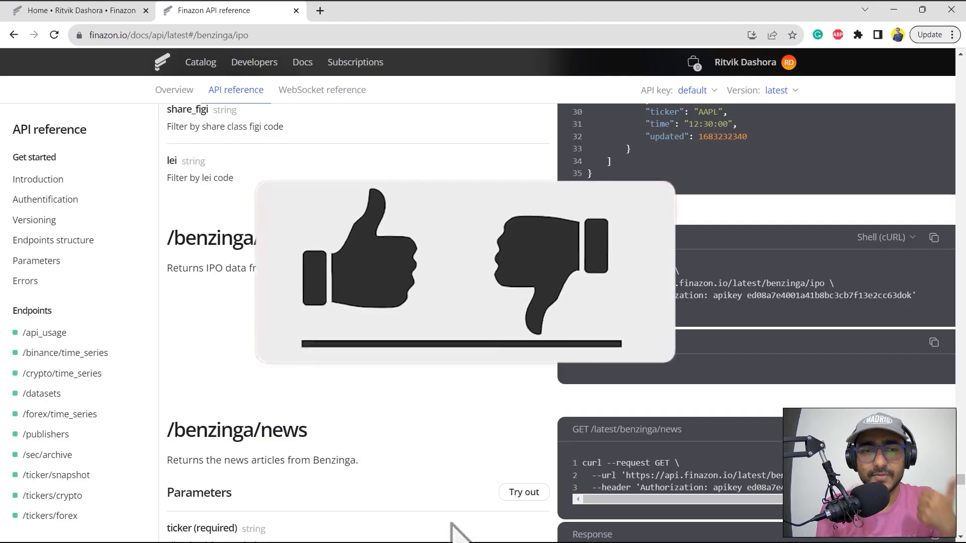
pyautogui.click(356, 257)
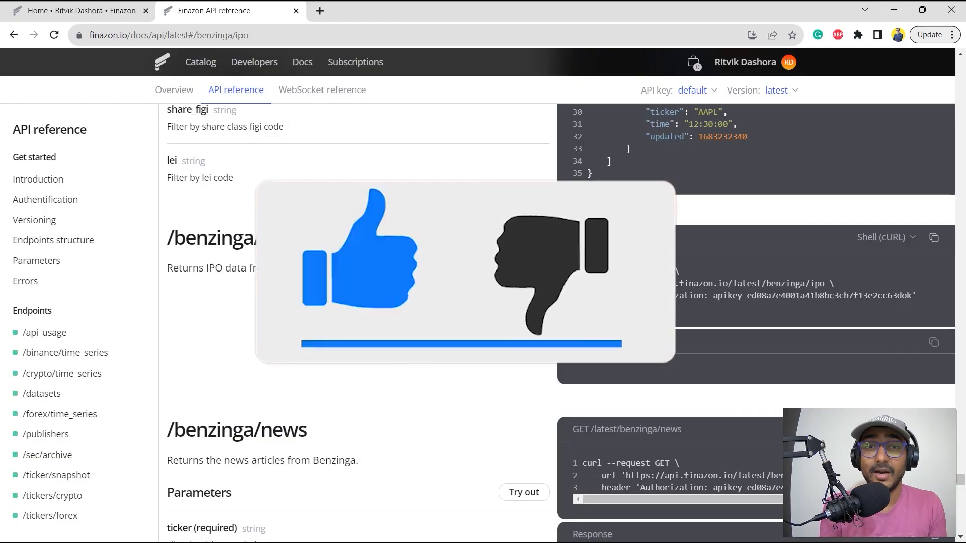